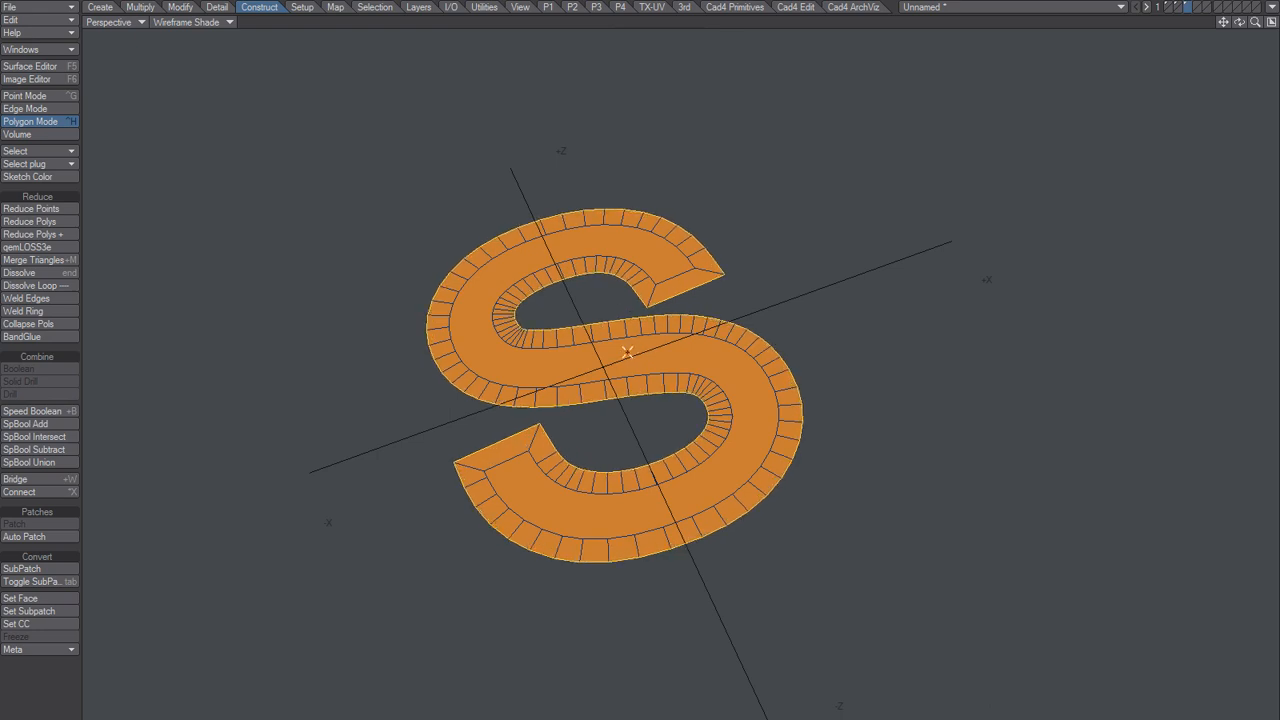
mouse_move(634, 352)
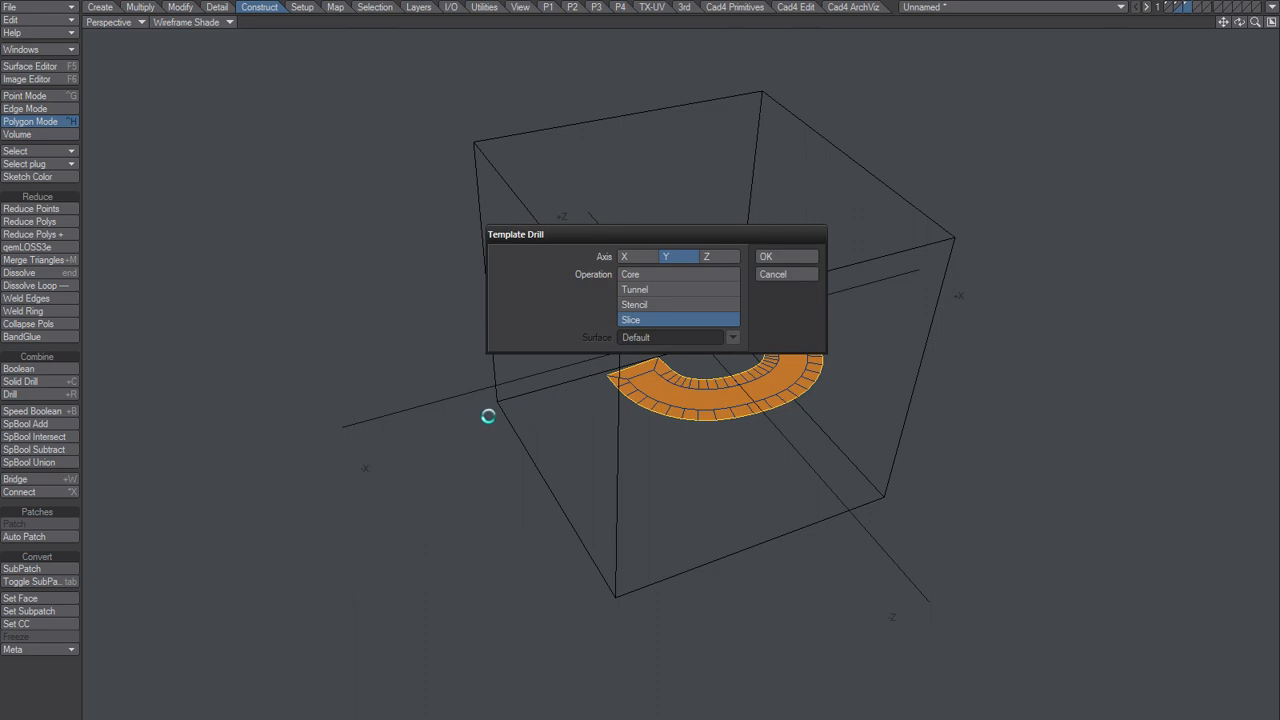
Slice the S outline into the cube's top face with Drill on the Y axis, then inspect it
left_click(766, 256)
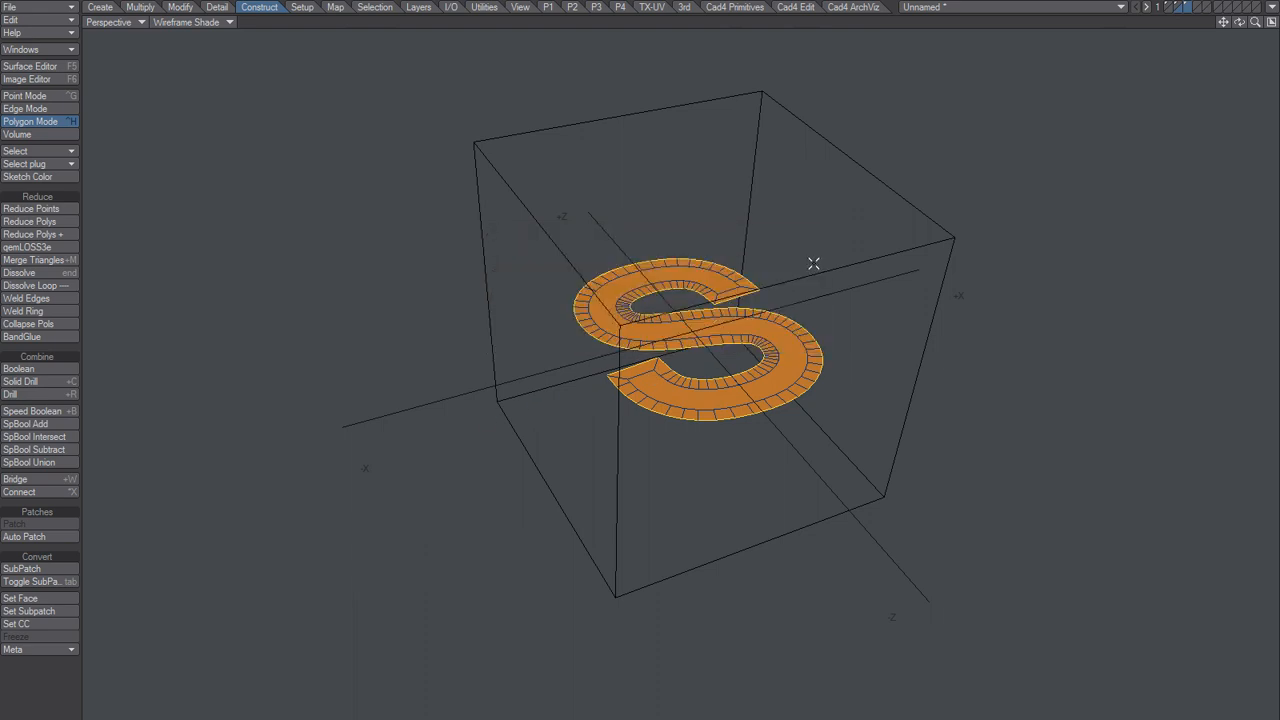
mouse_move(724, 390)
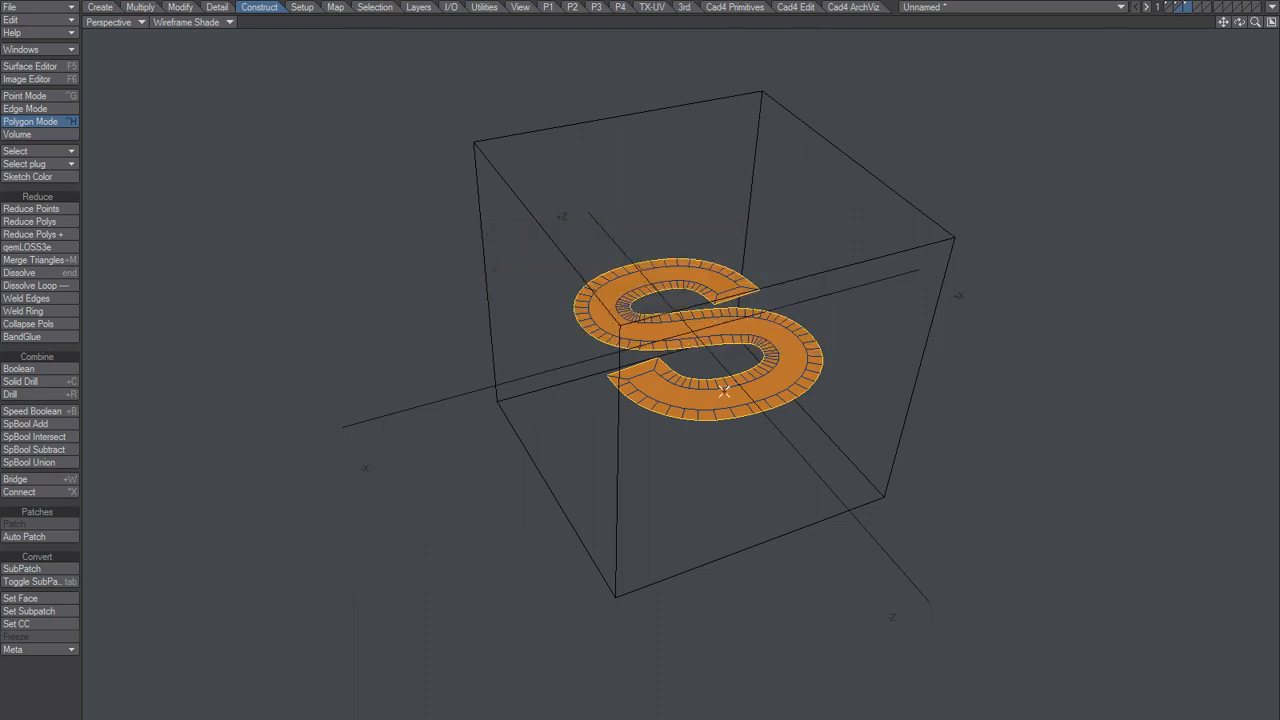
left_click(10, 392)
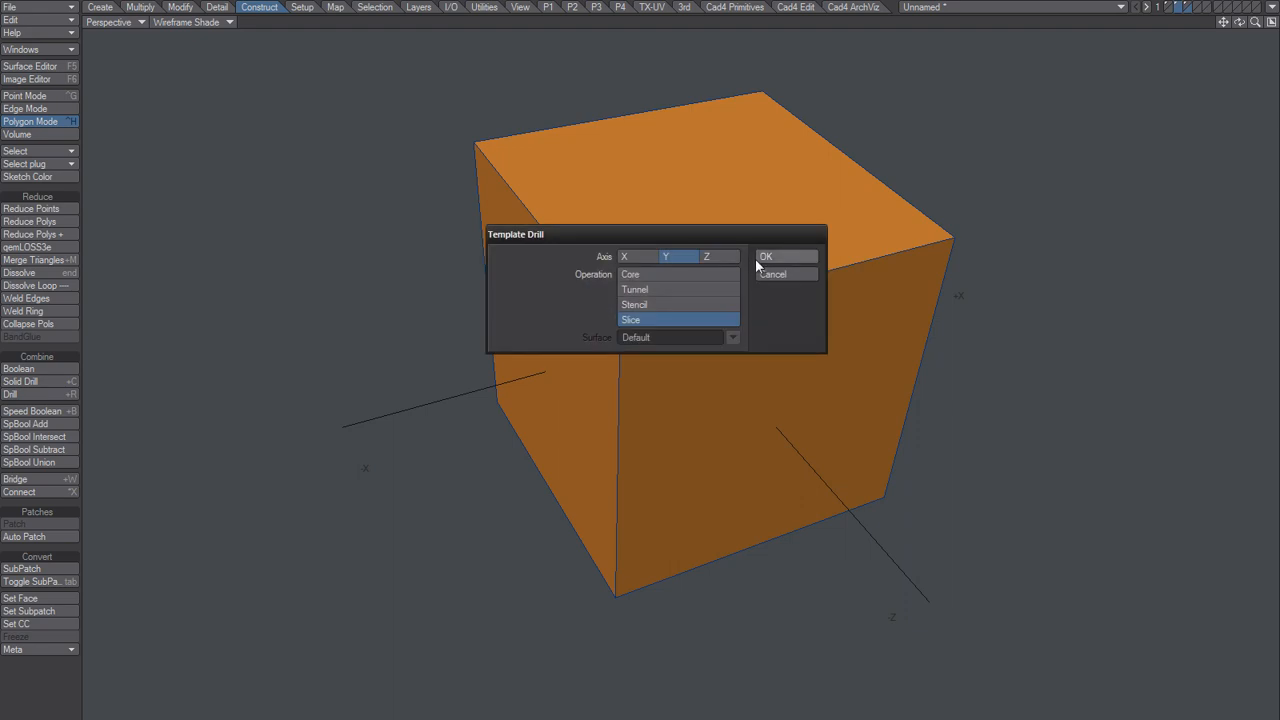
left_click(764, 256)
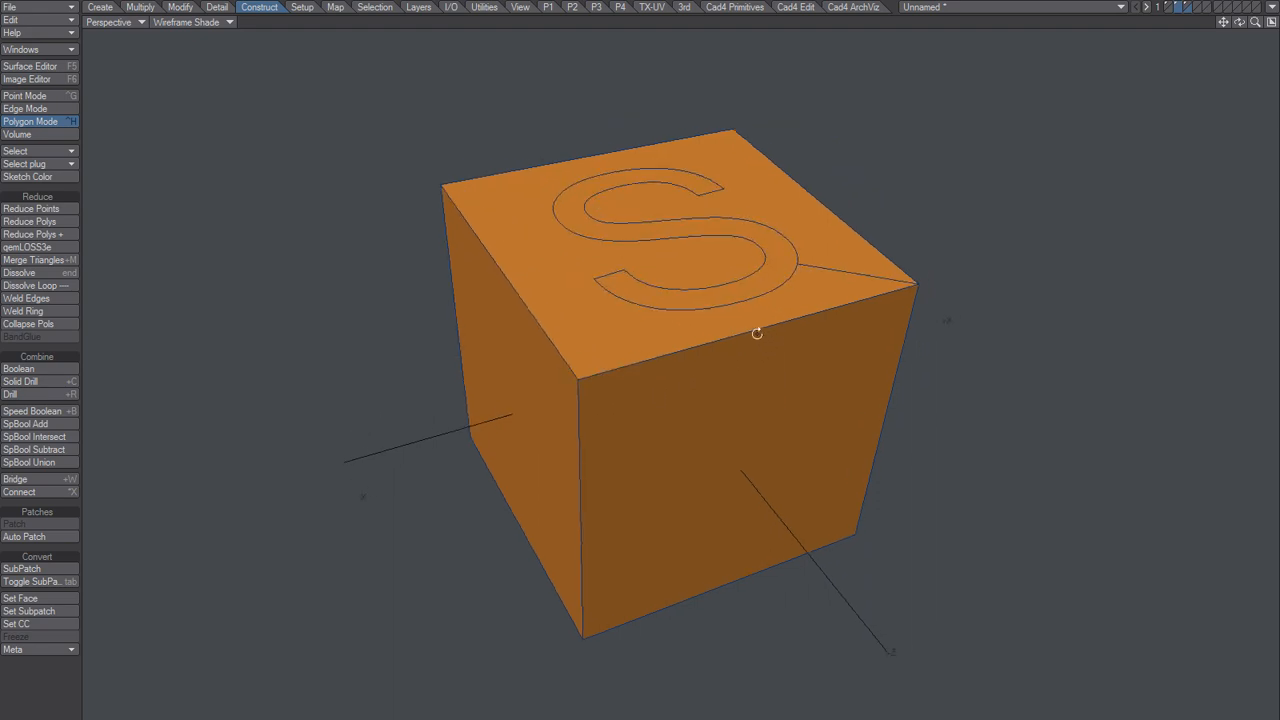
left_click_drag(756, 332, 692, 424)
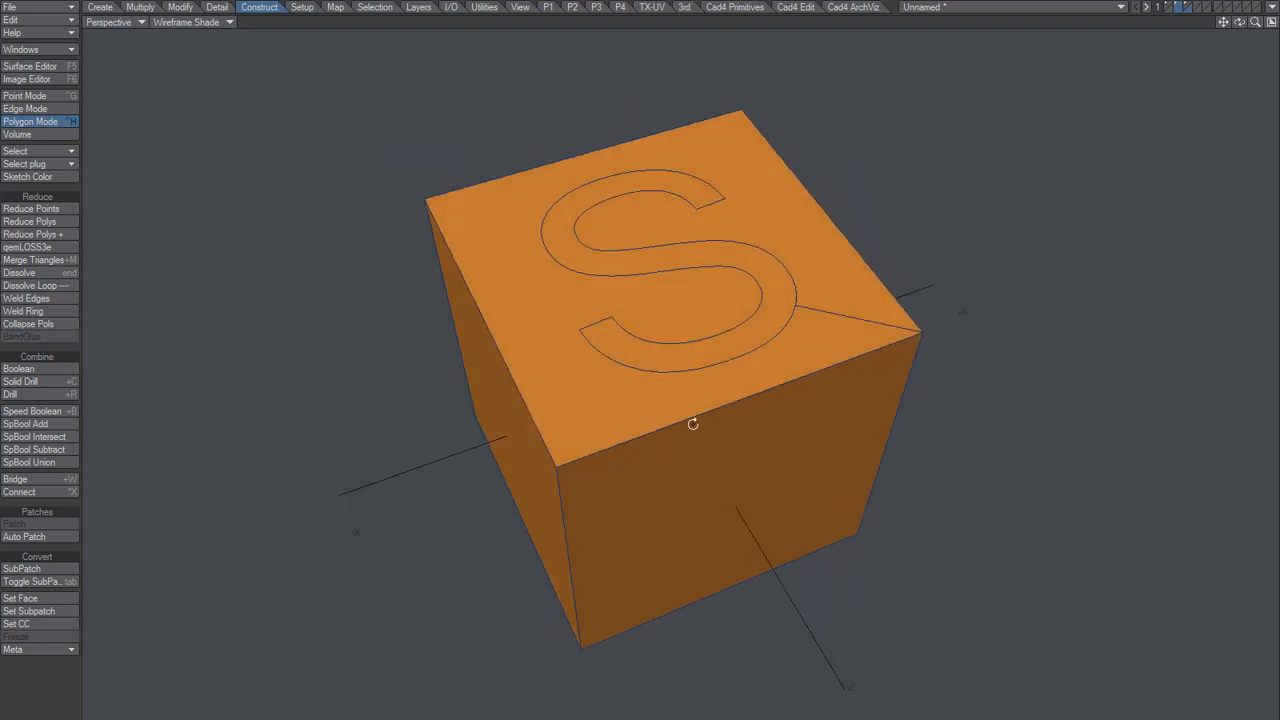
left_click_drag(692, 424, 680, 460)
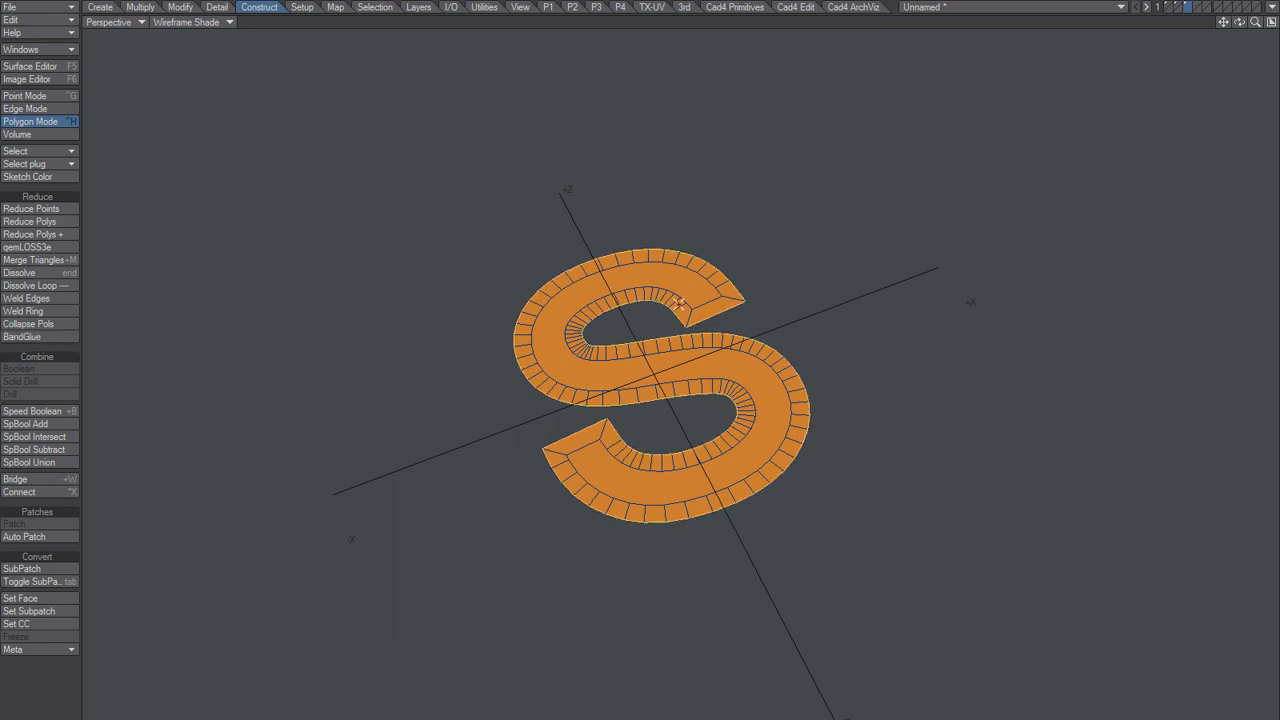
mouse_move(664, 344)
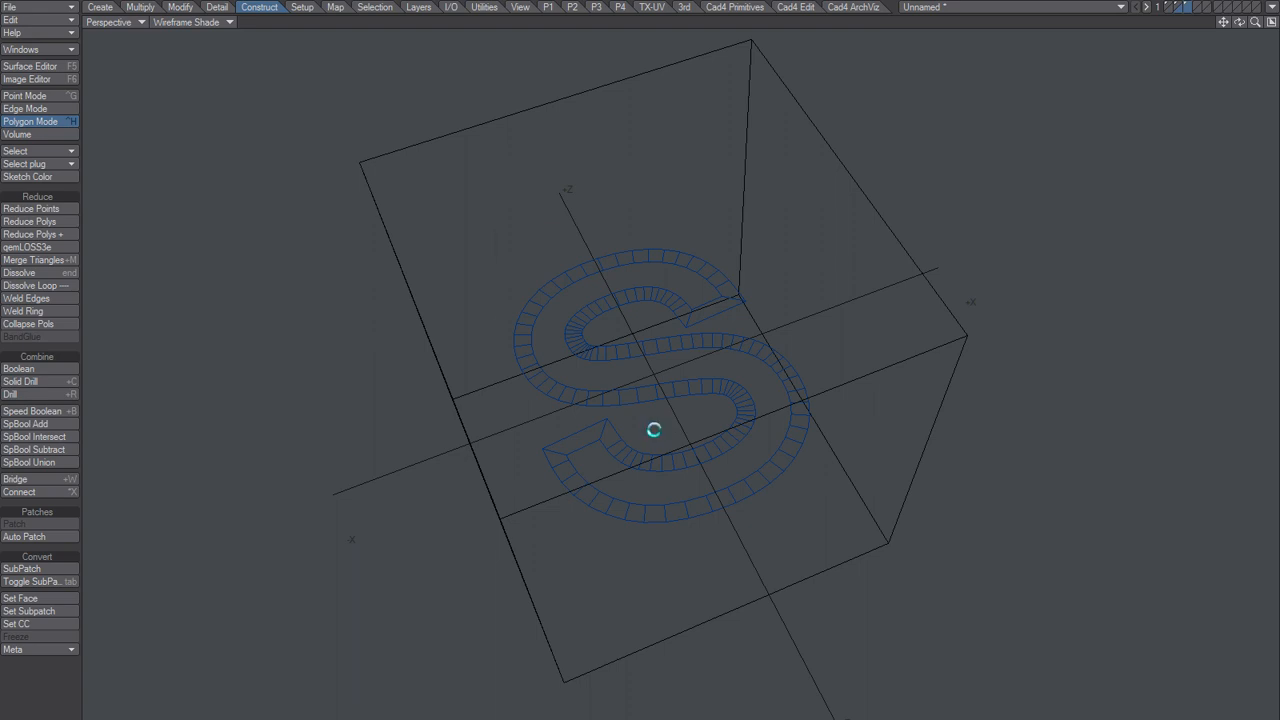
Slice the S into the cube layer again using Drill set to Slice on the Y axis
left_click(10, 394)
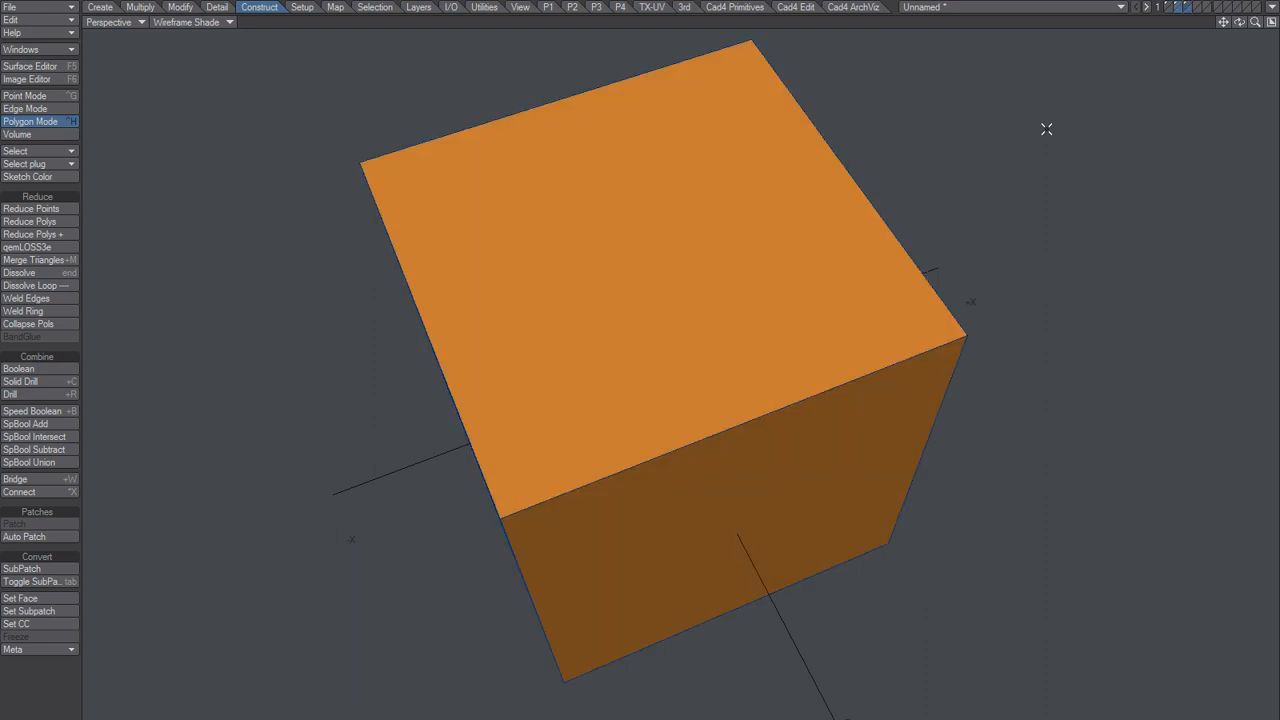
left_click(10, 394)
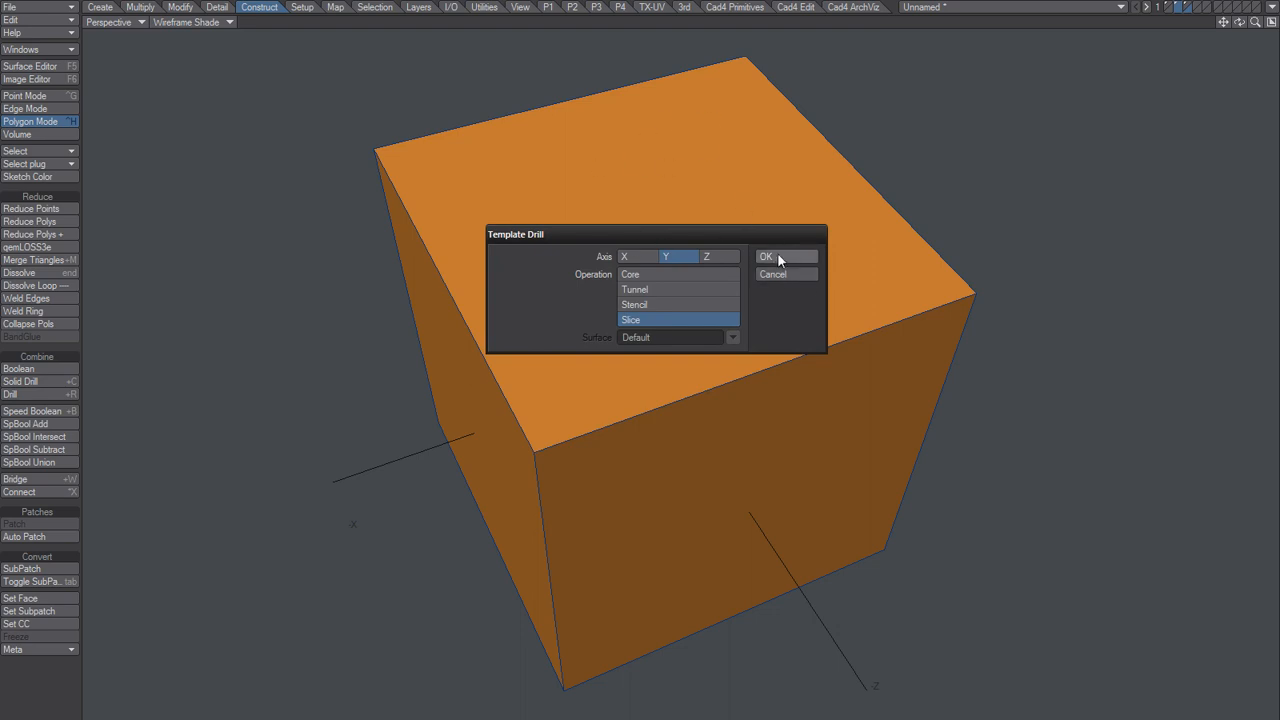
left_click(766, 256)
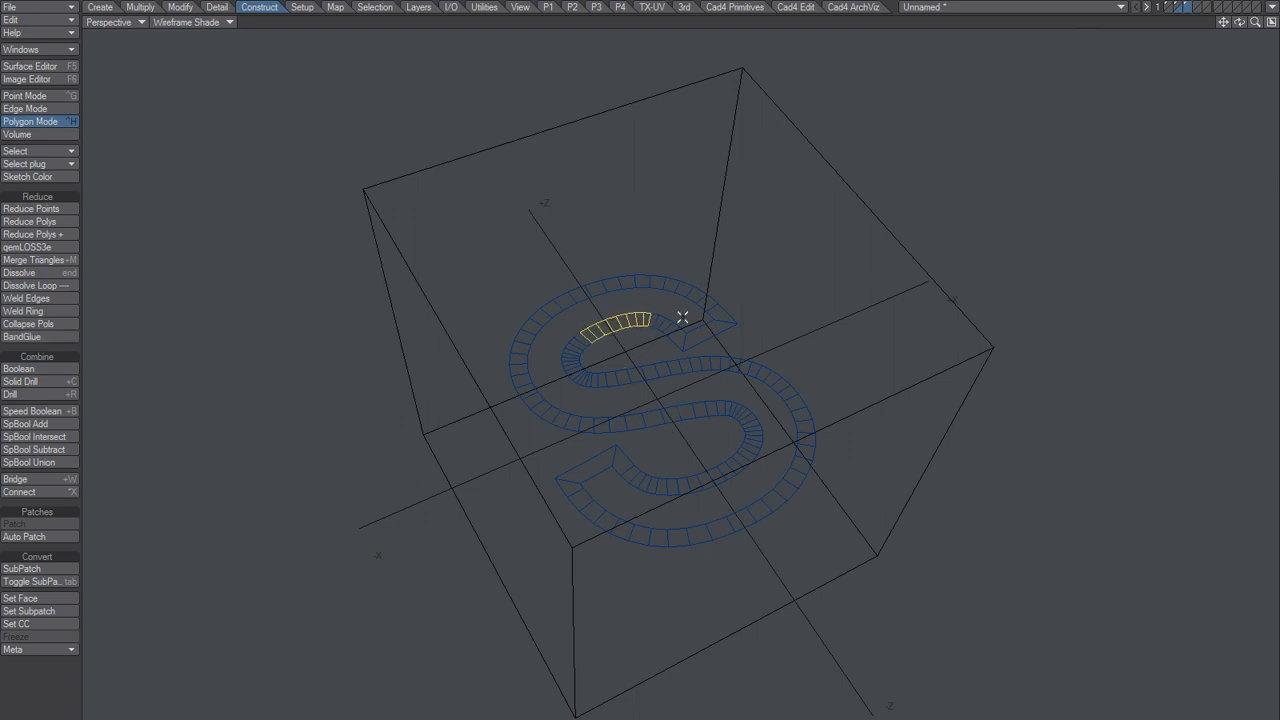
Zoom in on the S template and clear its polygon selection
left_click_drag(684, 318, 628, 184)
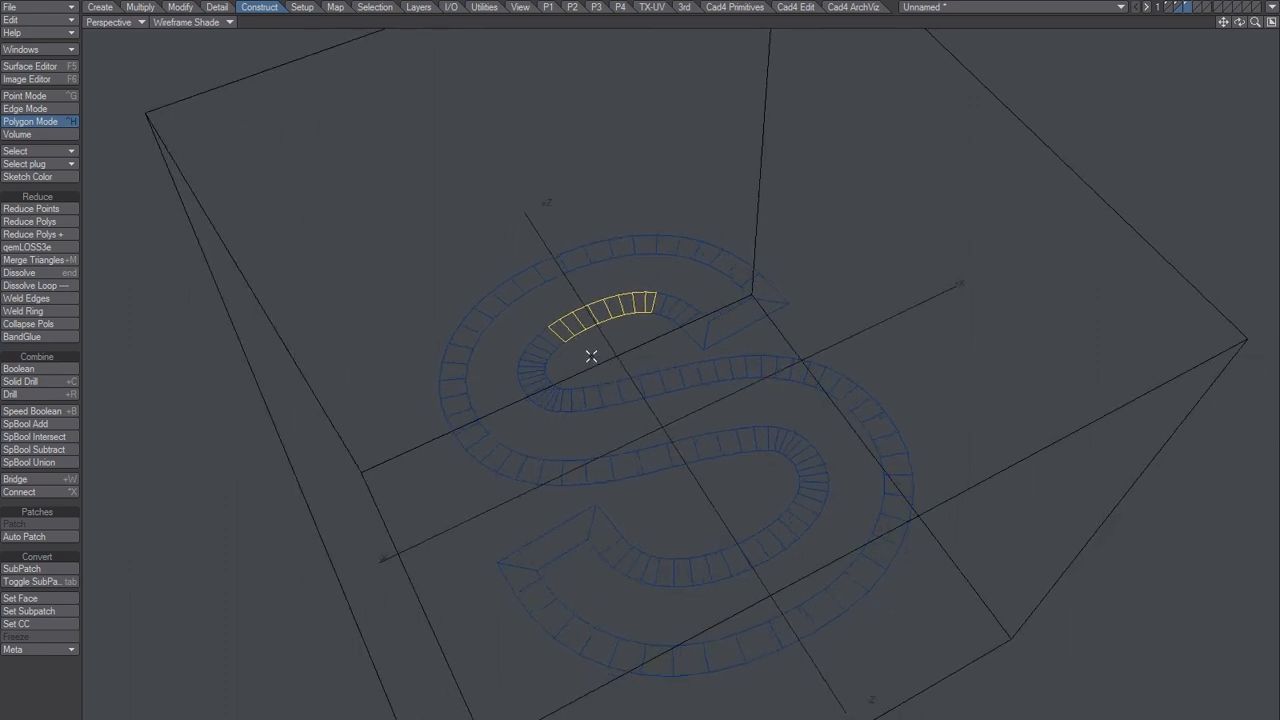
left_click(22, 336)
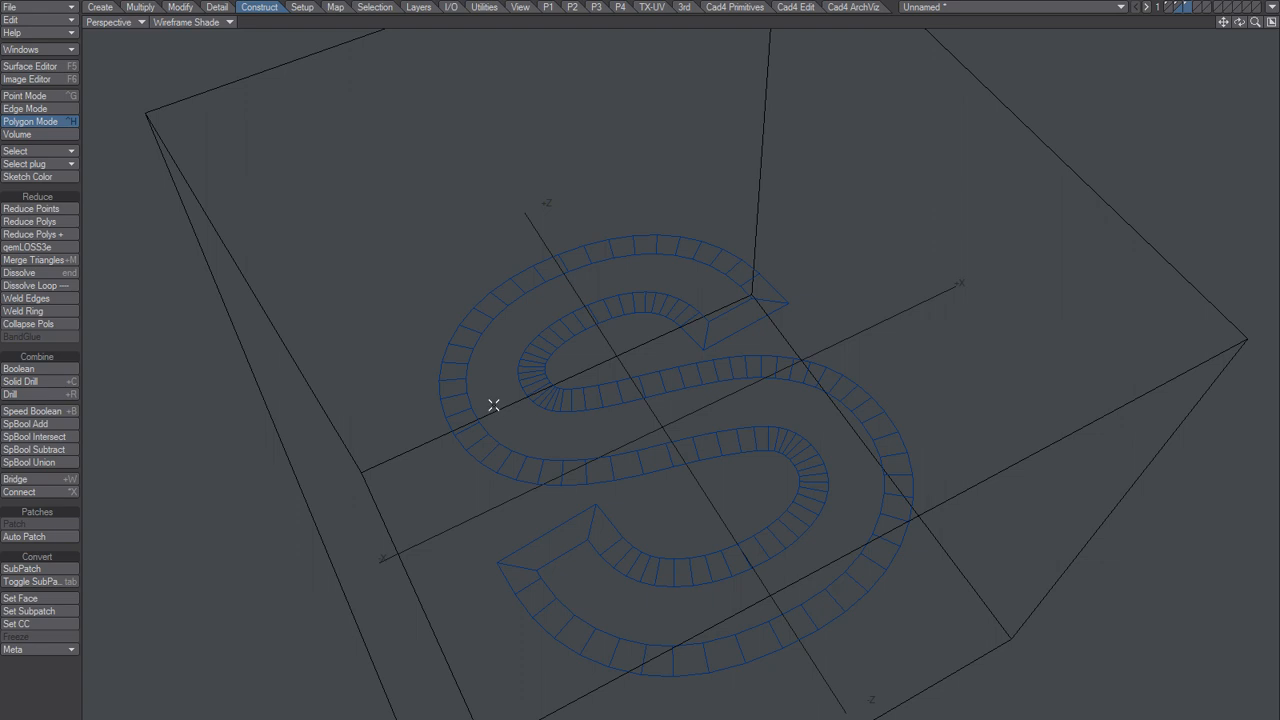
mouse_move(410, 308)
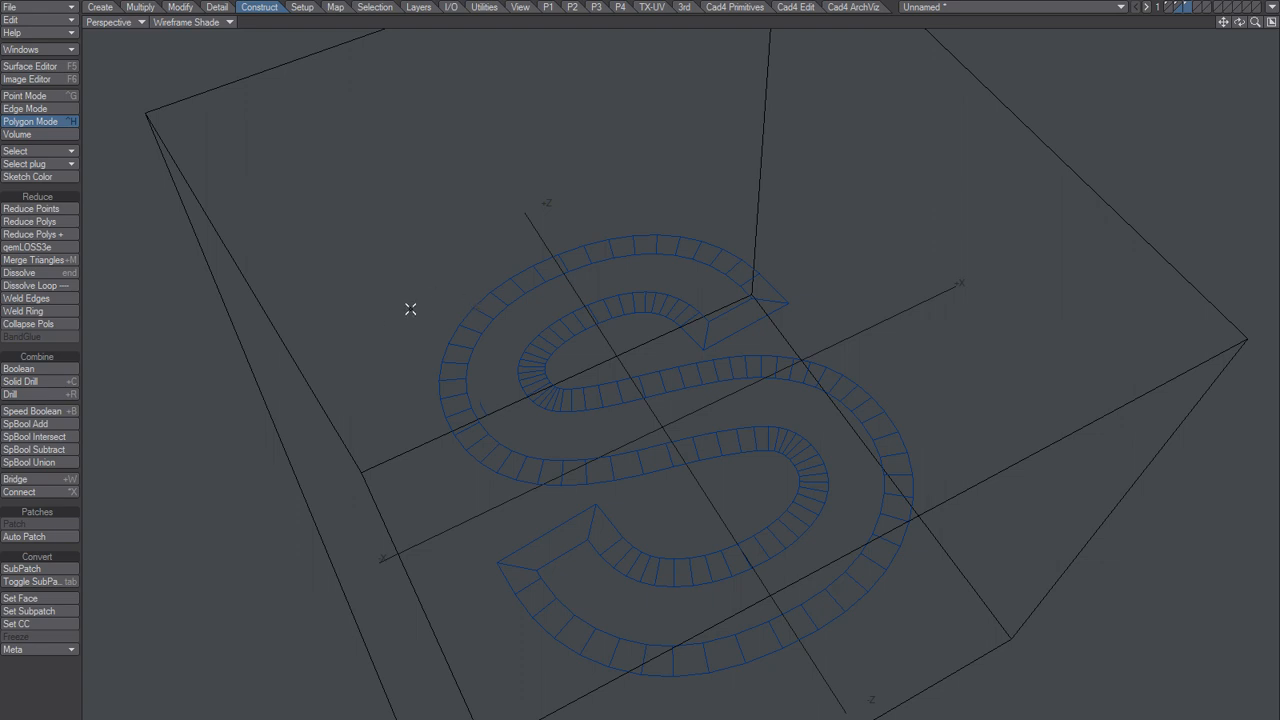
mouse_move(408, 348)
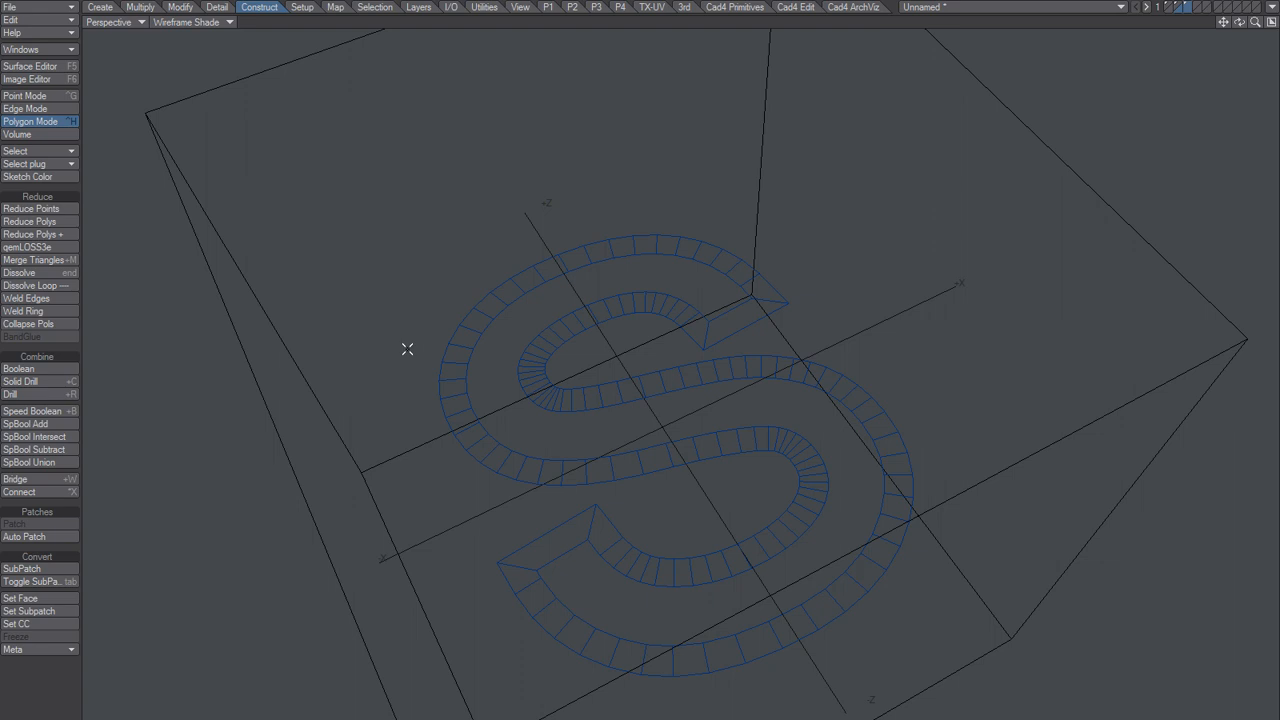
mouse_move(960, 316)
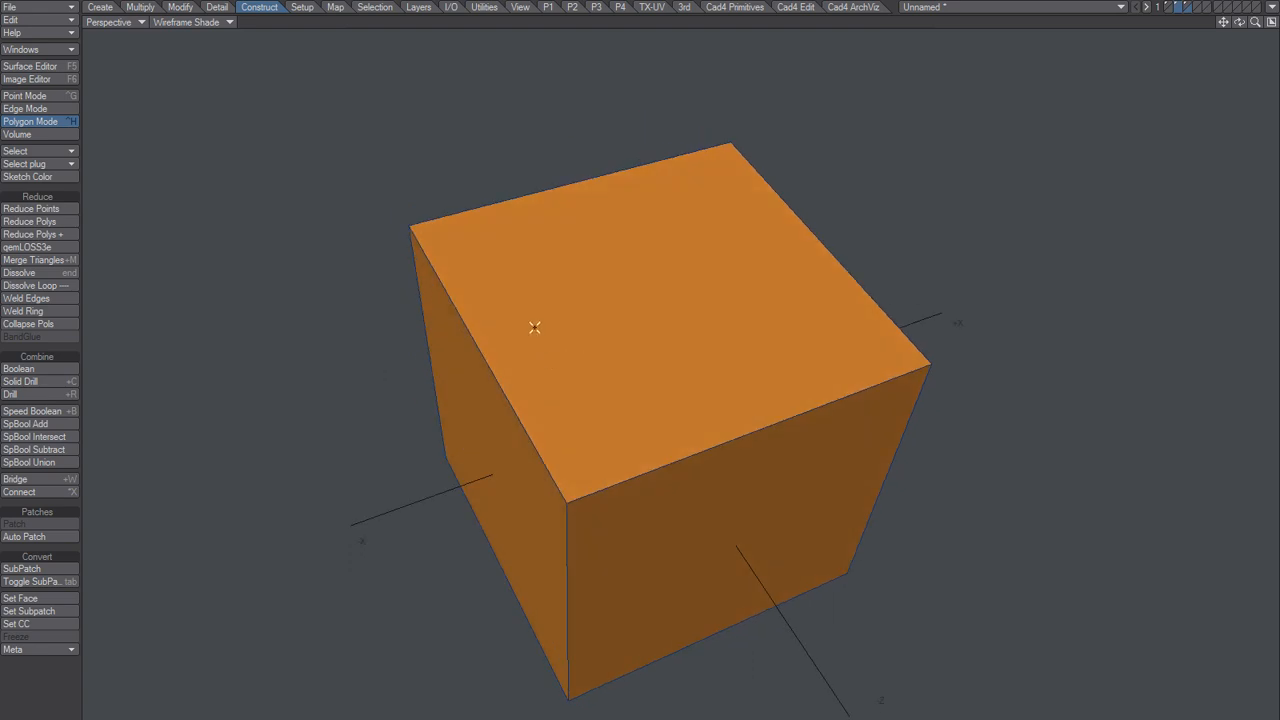
Drill the S into the cube's top along the Y axis and check it in Point and Polygon modes
left_click(12, 394)
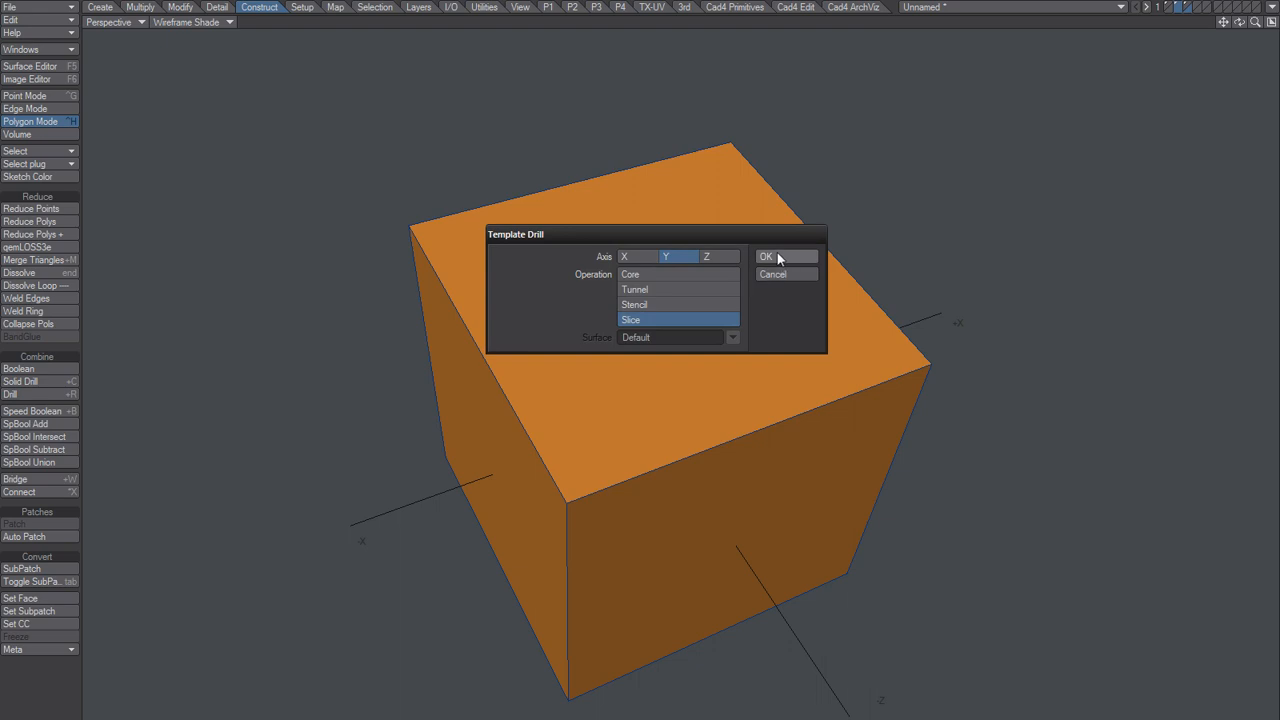
left_click(766, 256)
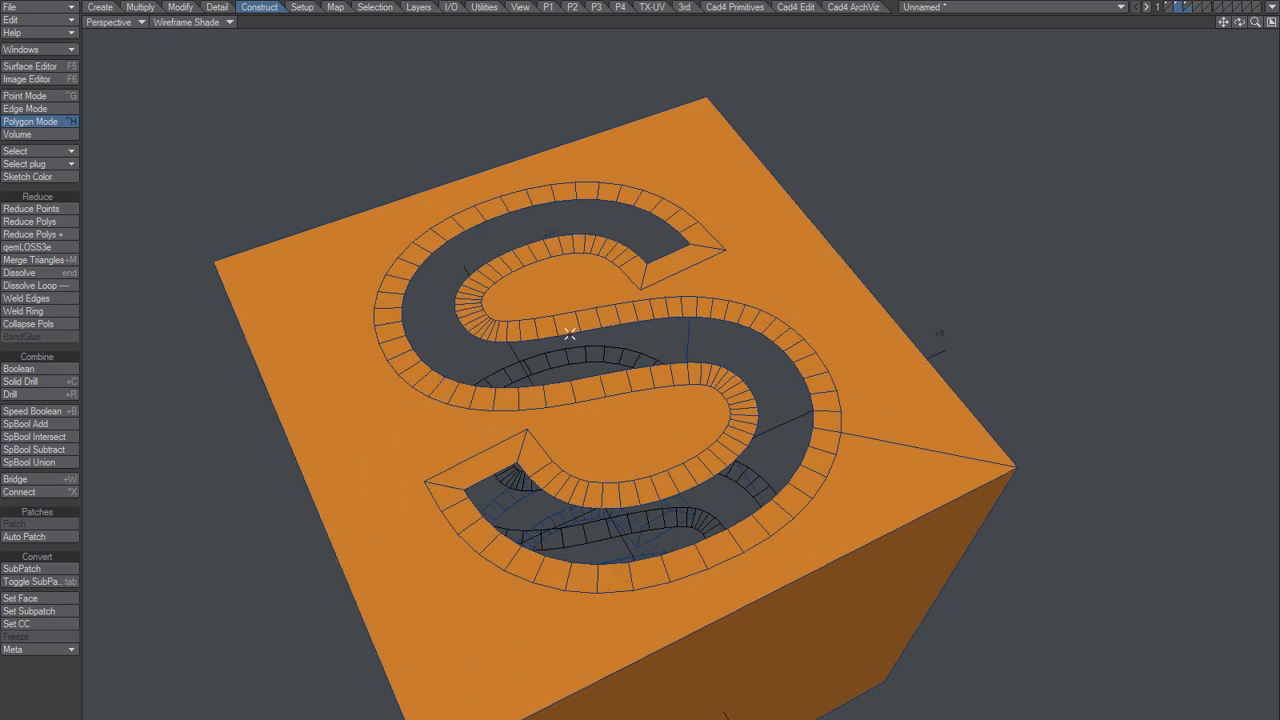
left_click(30, 96)
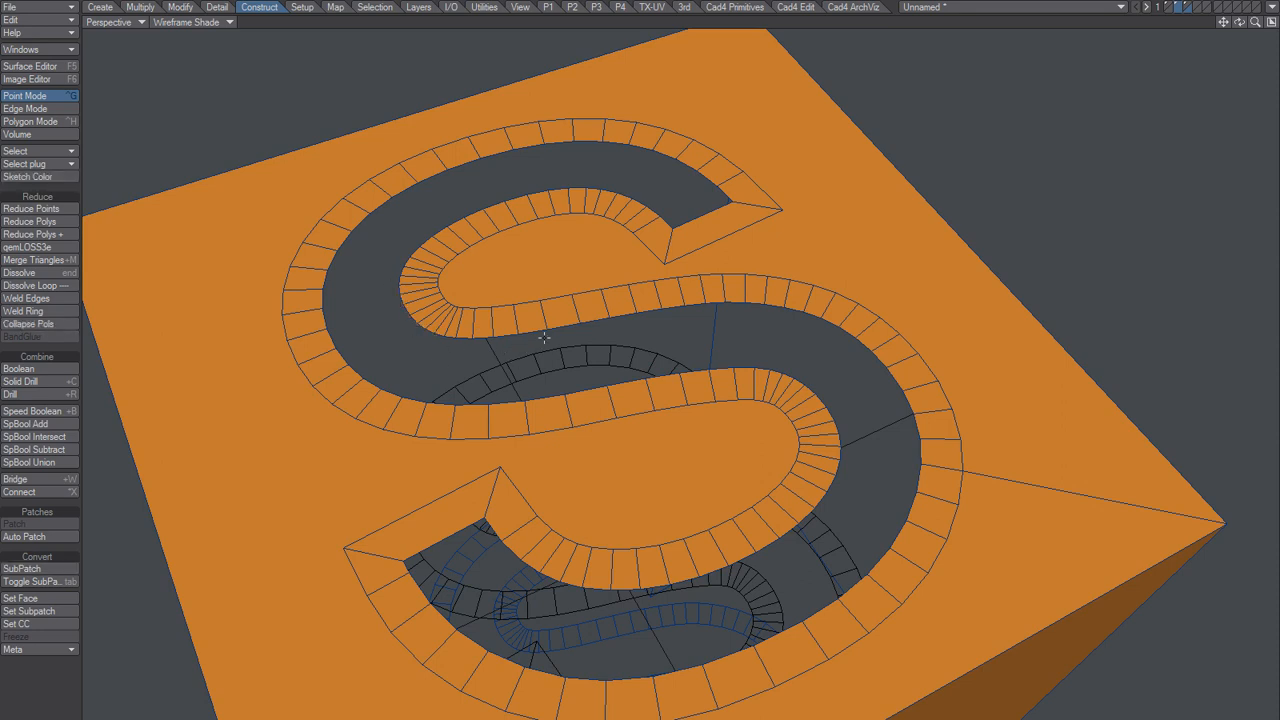
left_click(24, 122)
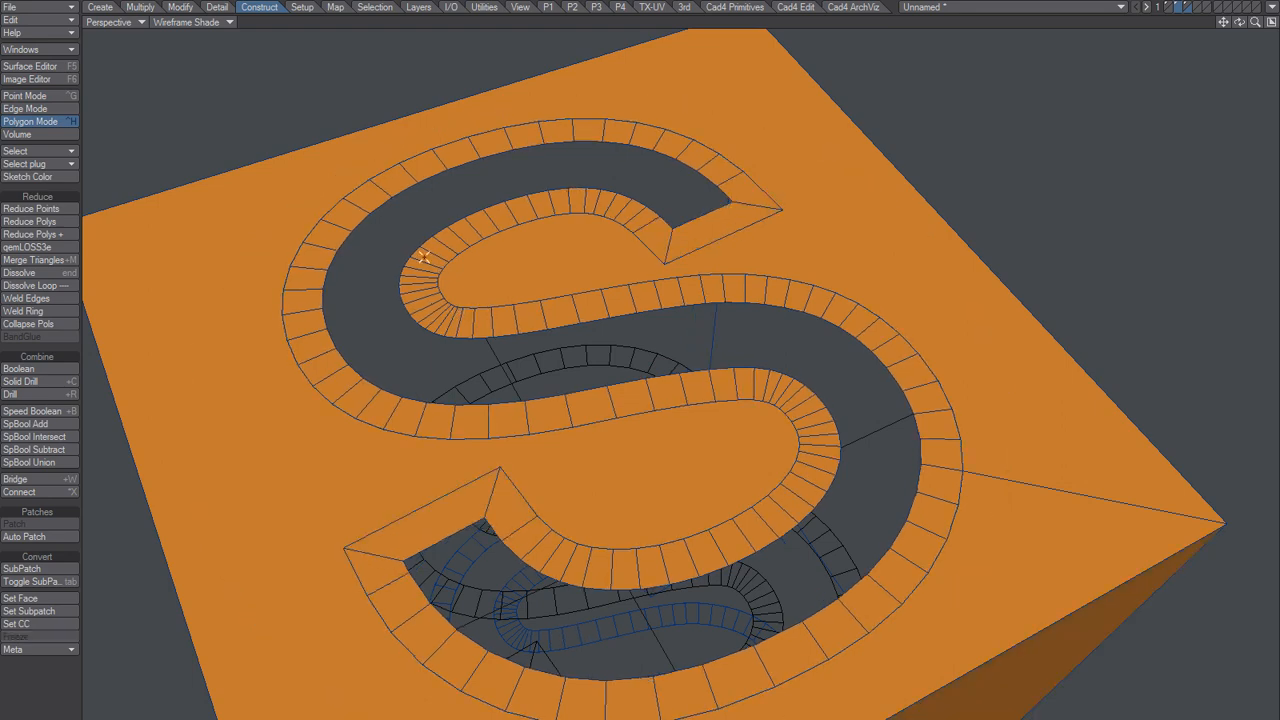
Select the top rim edge loop of the S groove via Edge mode
left_click(24, 96)
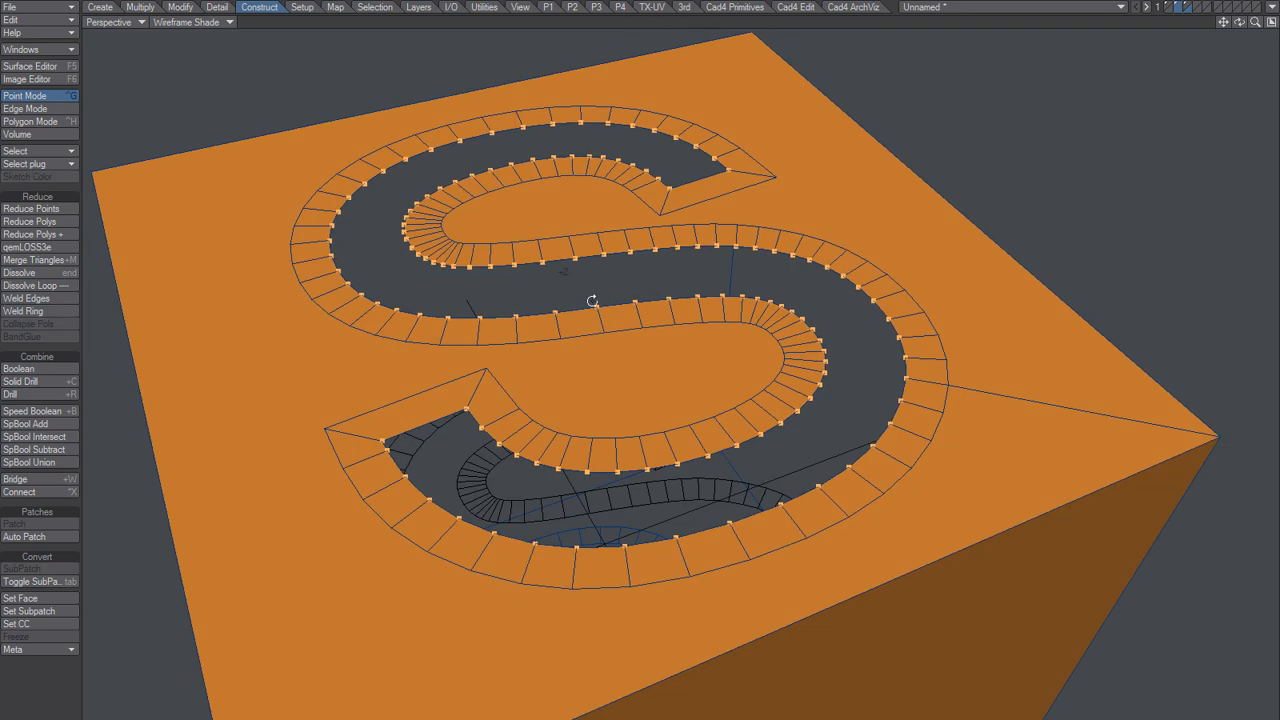
mouse_move(652, 380)
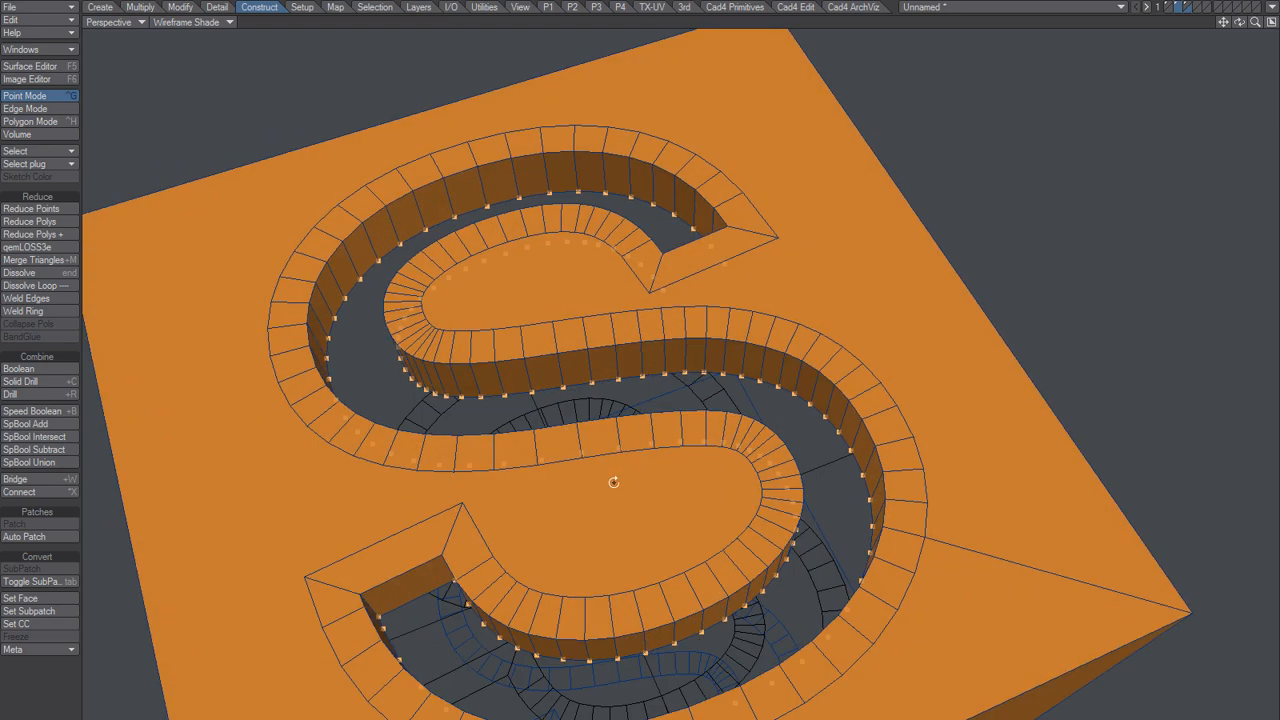
left_click(24, 108)
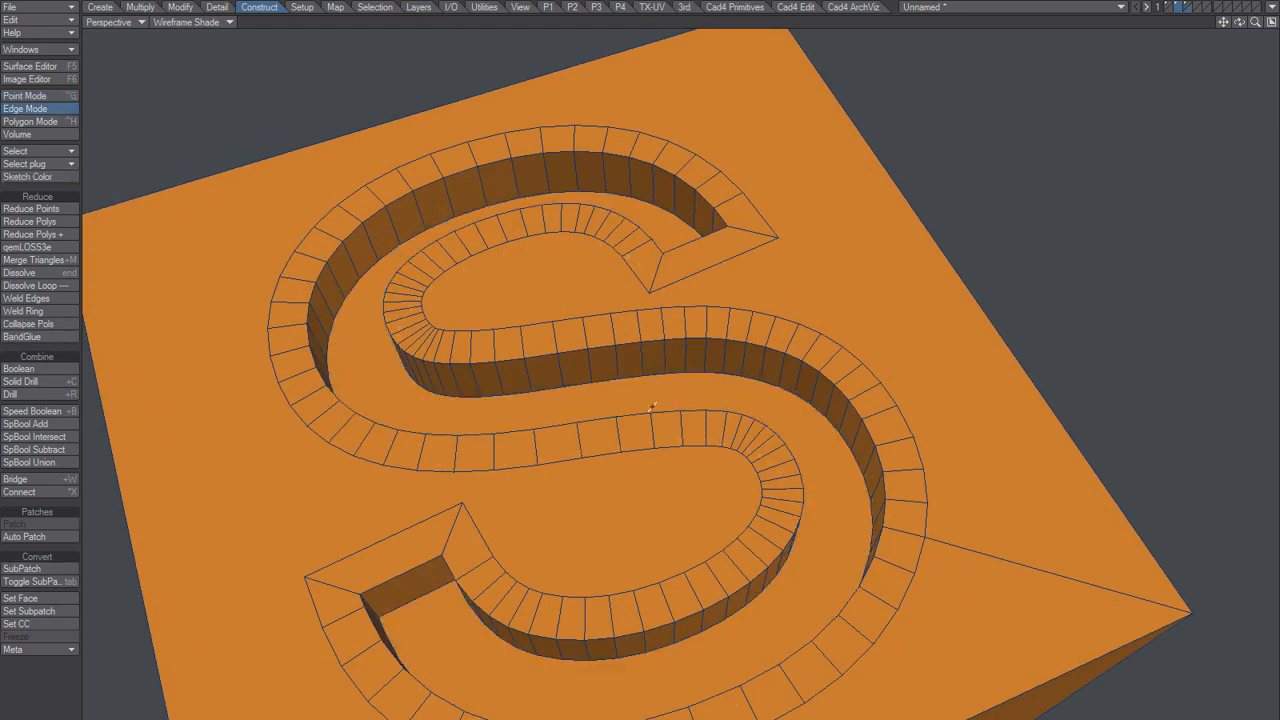
left_click(30, 122)
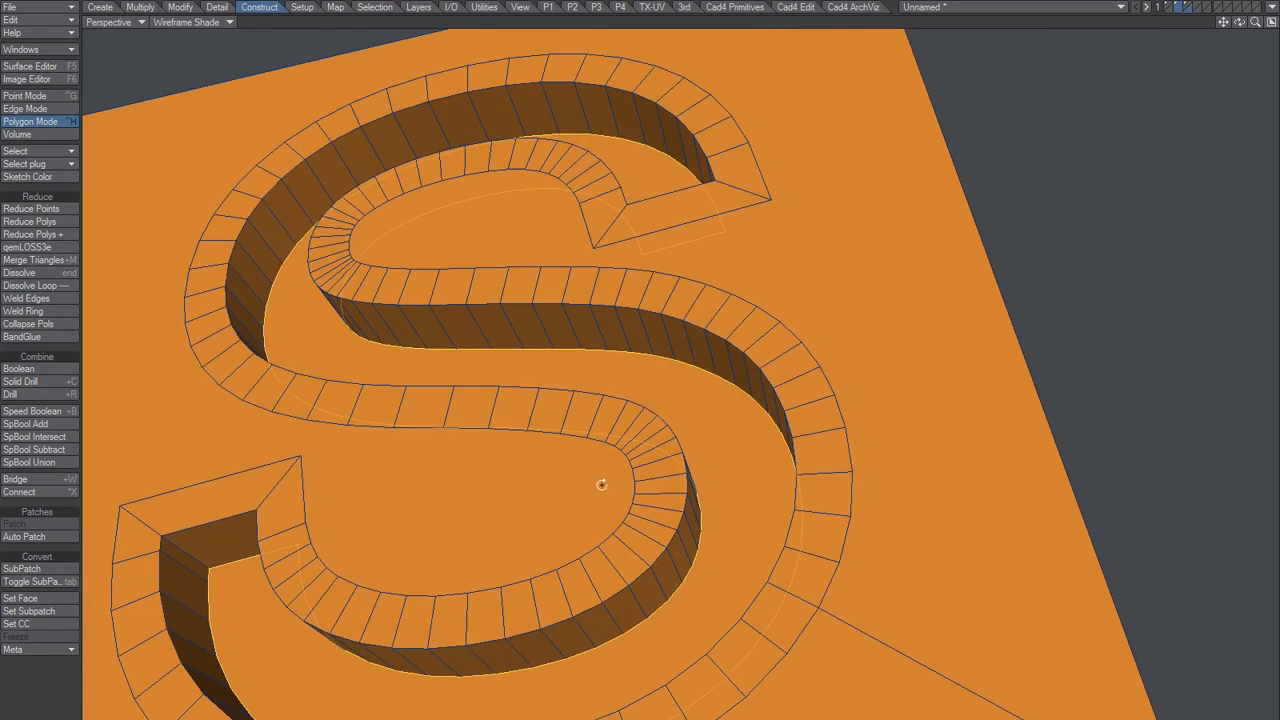
Chamfer the groove's rim edge loop by 11 mm
left_click_drag(602, 486, 576, 612)
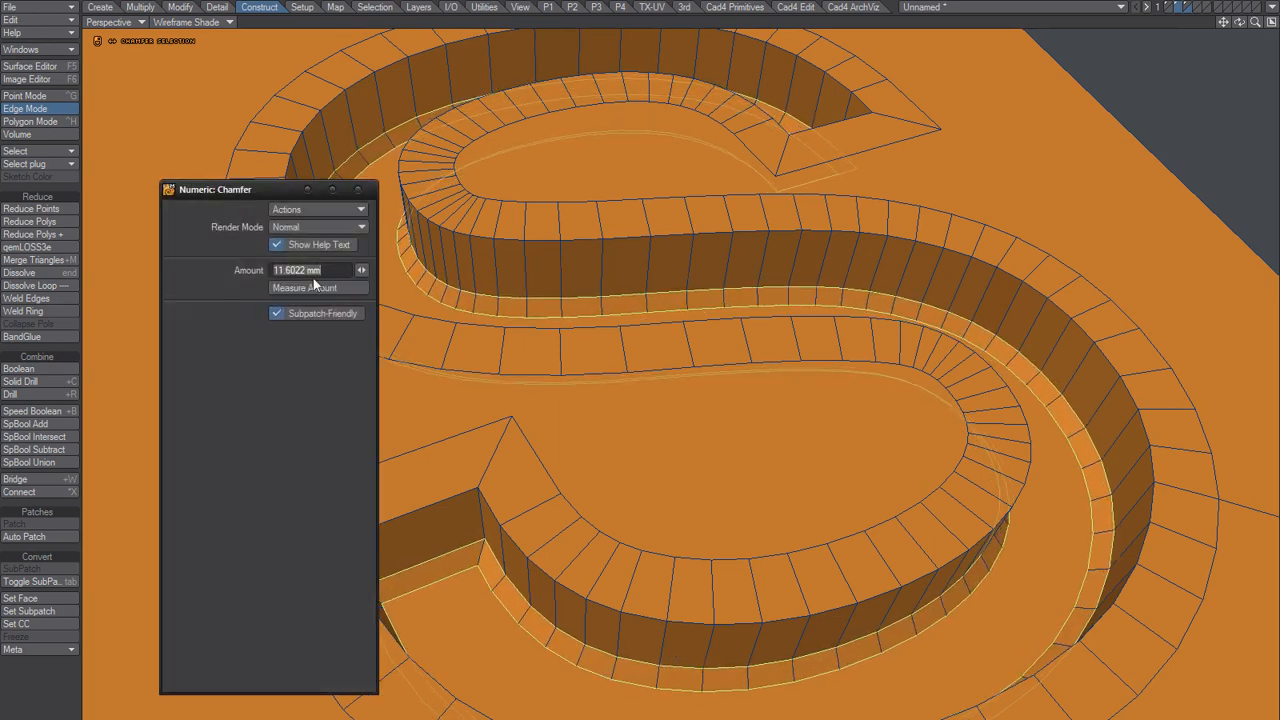
type("11mm")
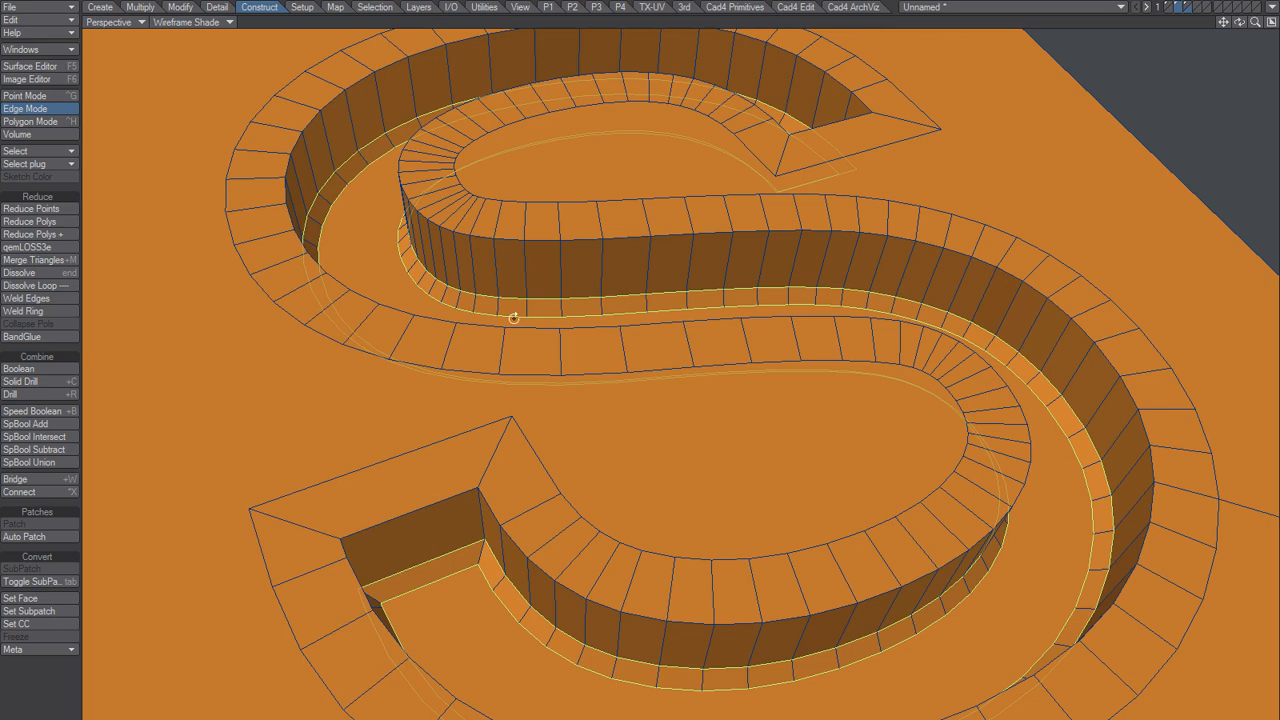
Chamfer the second groove edge loop by 11 and dismiss the numeric settings
left_click(518, 318)
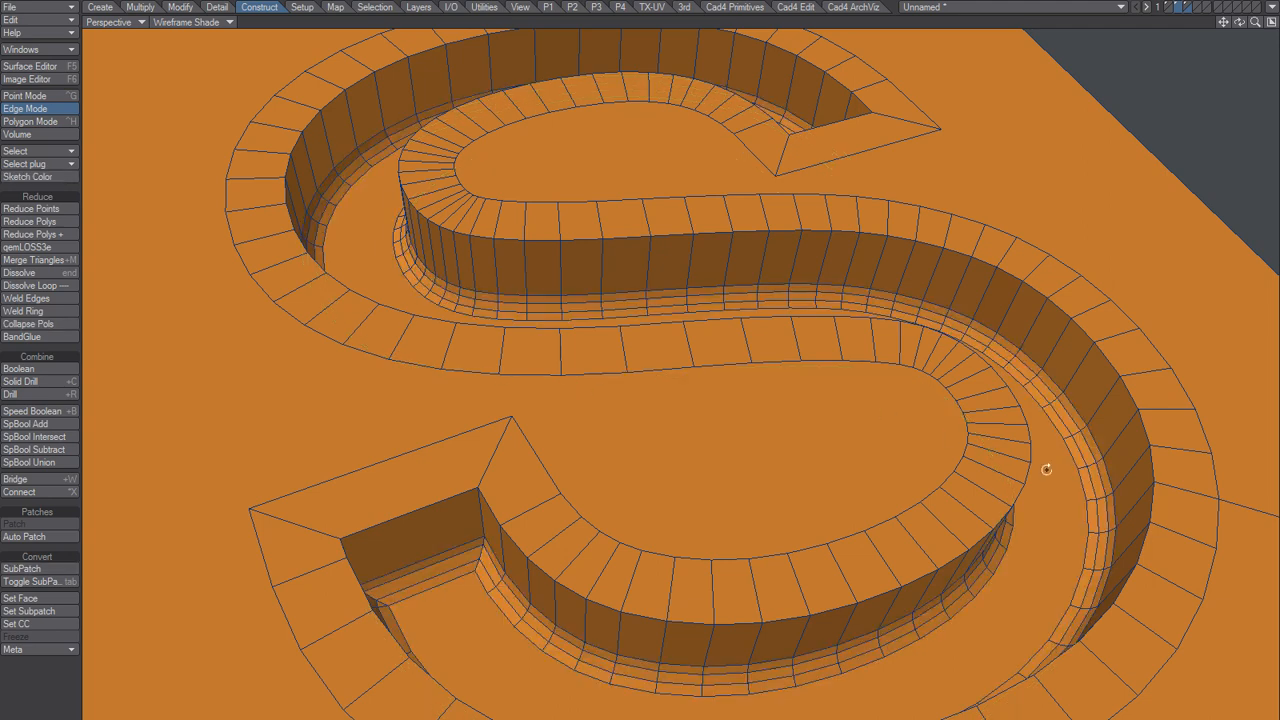
left_click_drag(1046, 470, 268, 464)
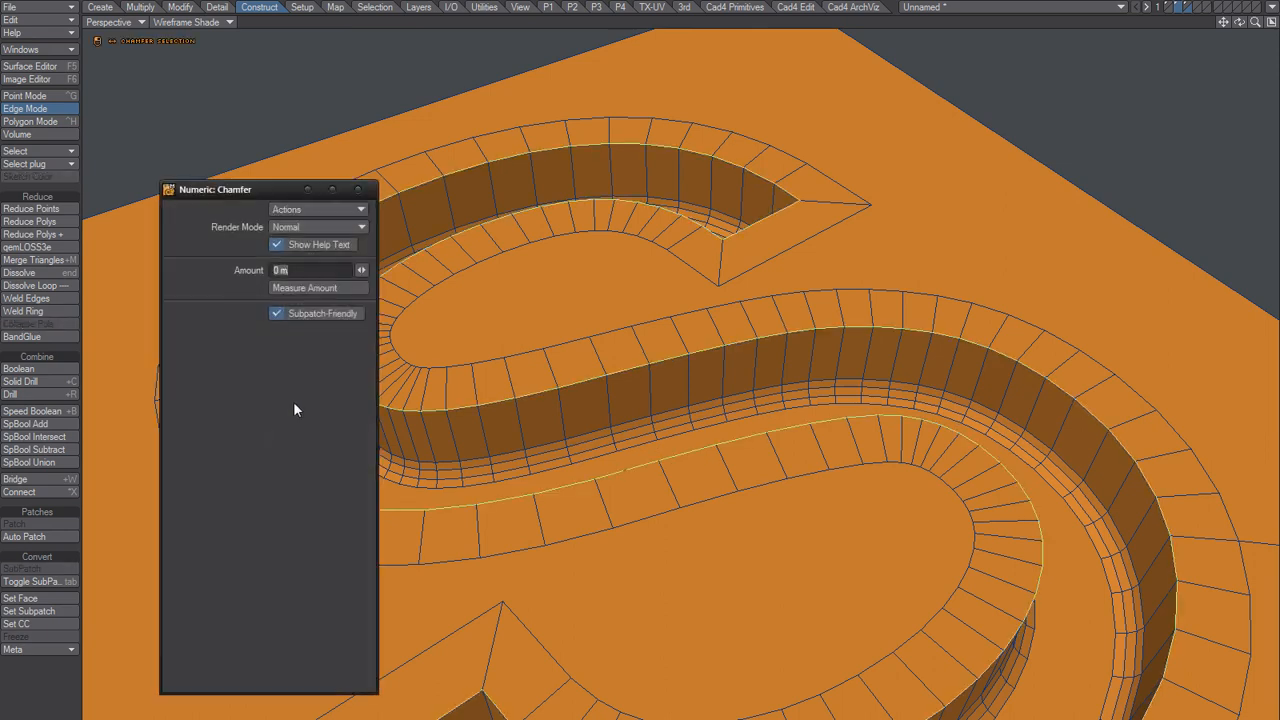
type("11")
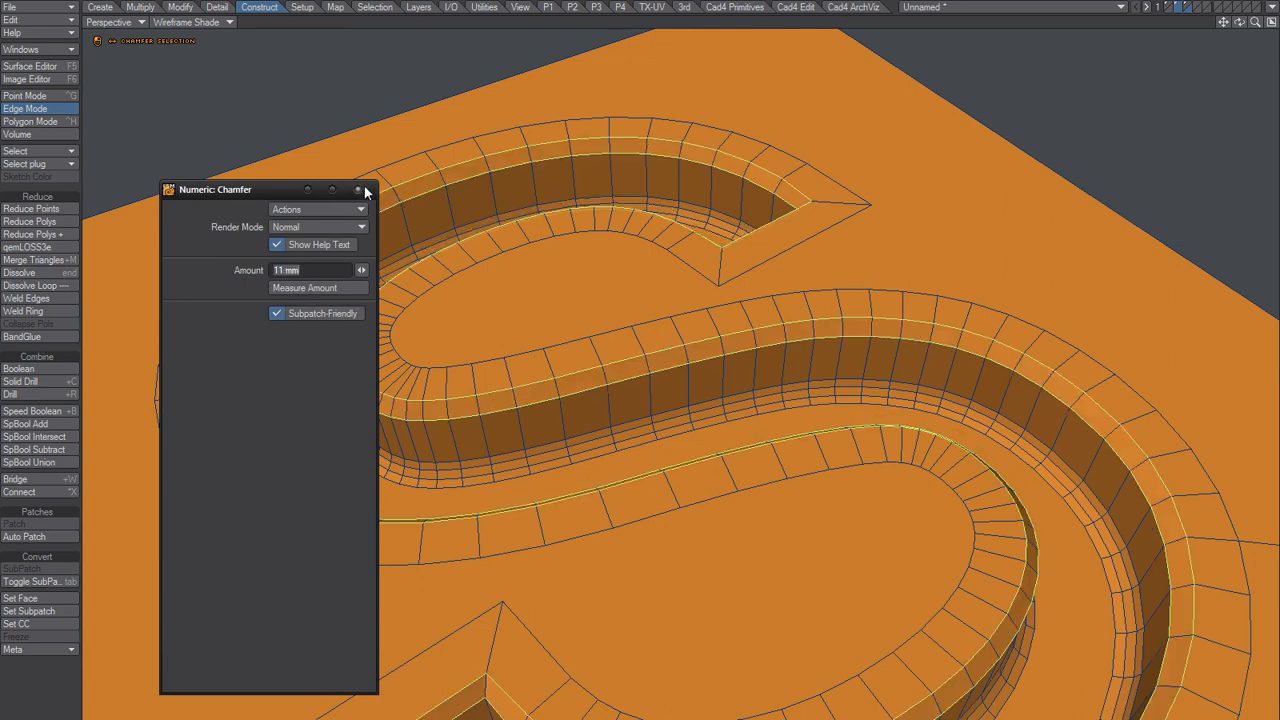
left_click(356, 190)
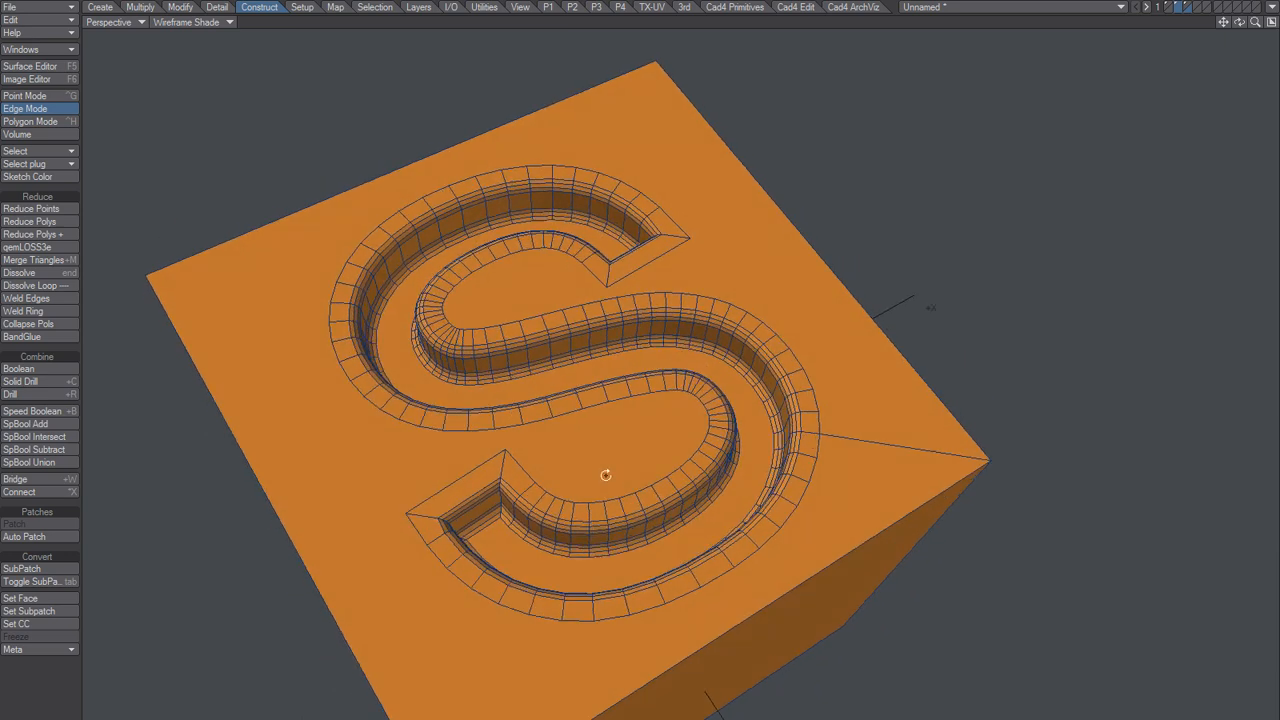
Switch the viewport to Smooth Shade and enable Smoothing on the Default surface
left_click(228, 22)
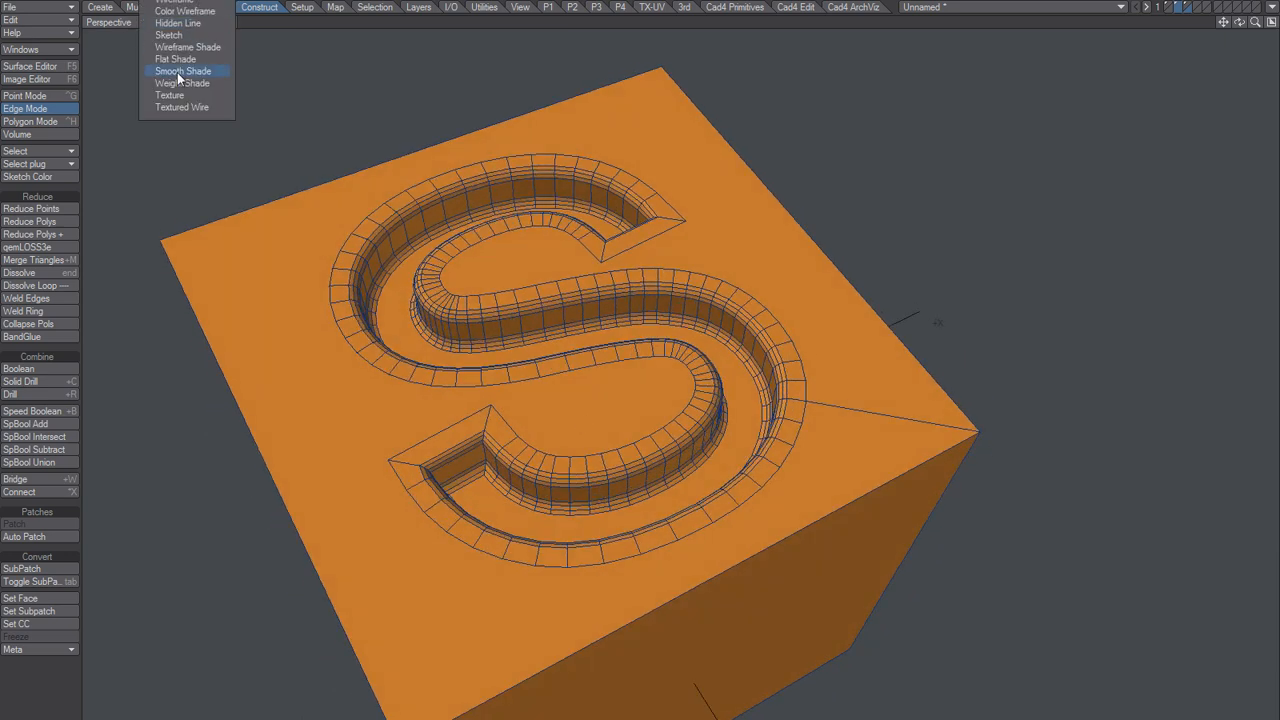
left_click(182, 72)
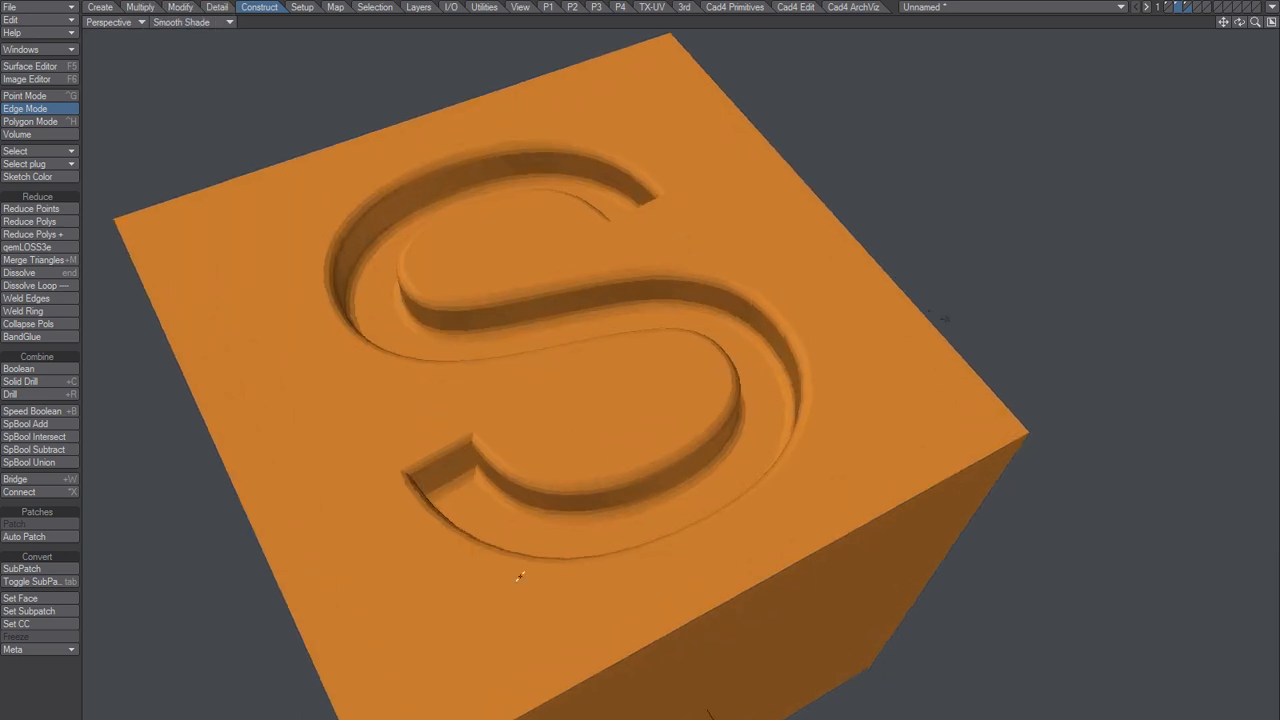
left_click(30, 66)
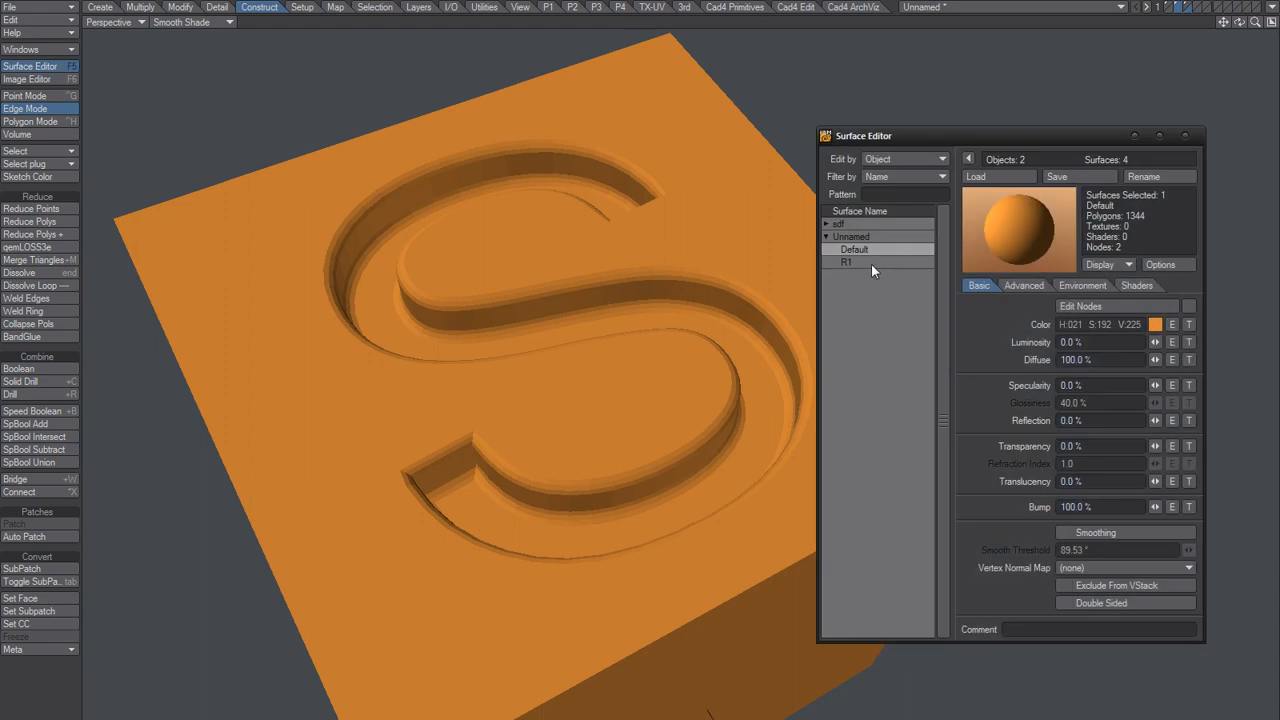
left_click(848, 260)
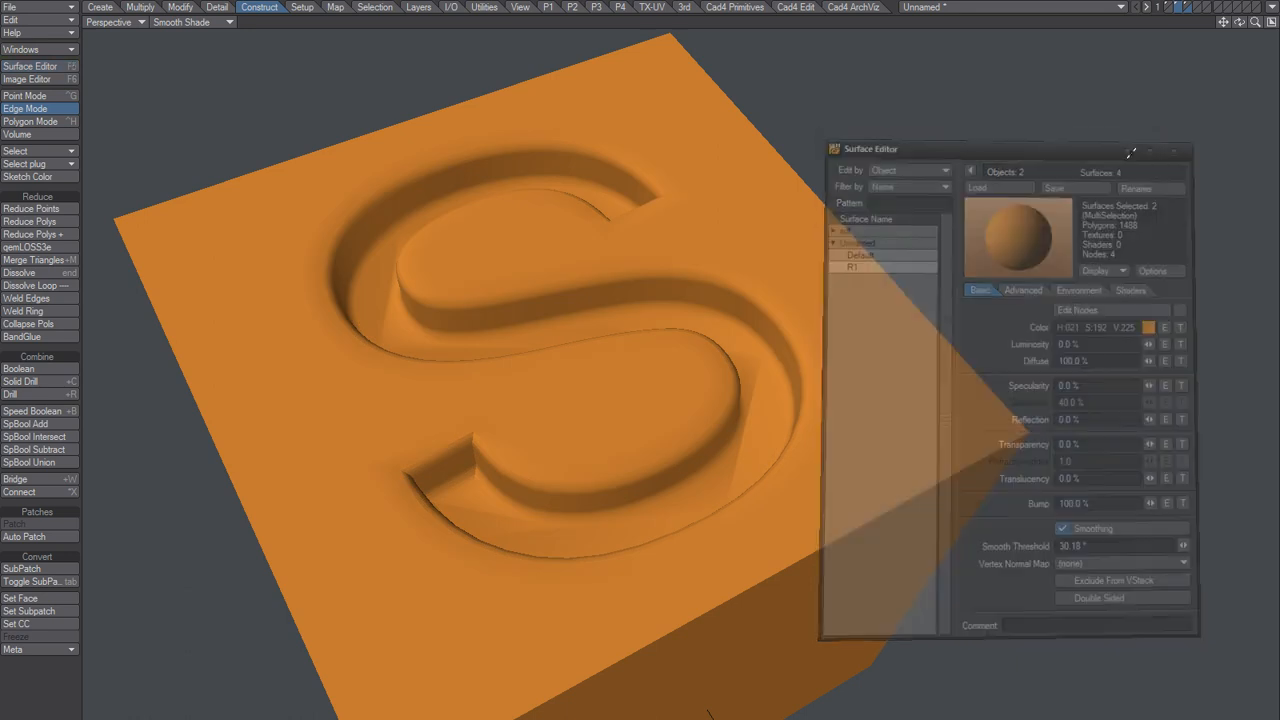
Select the floor polygons of the S groove in Polygon mode
left_click(30, 122)
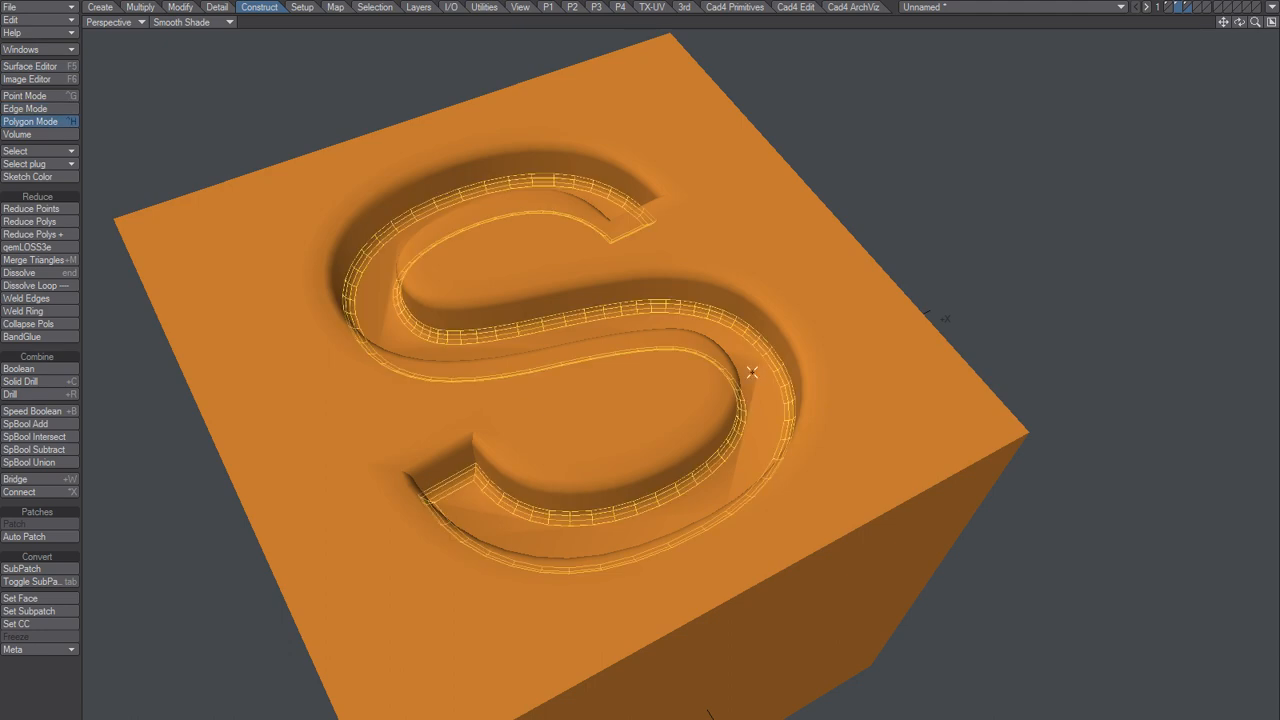
left_click_drag(752, 372, 400, 538)
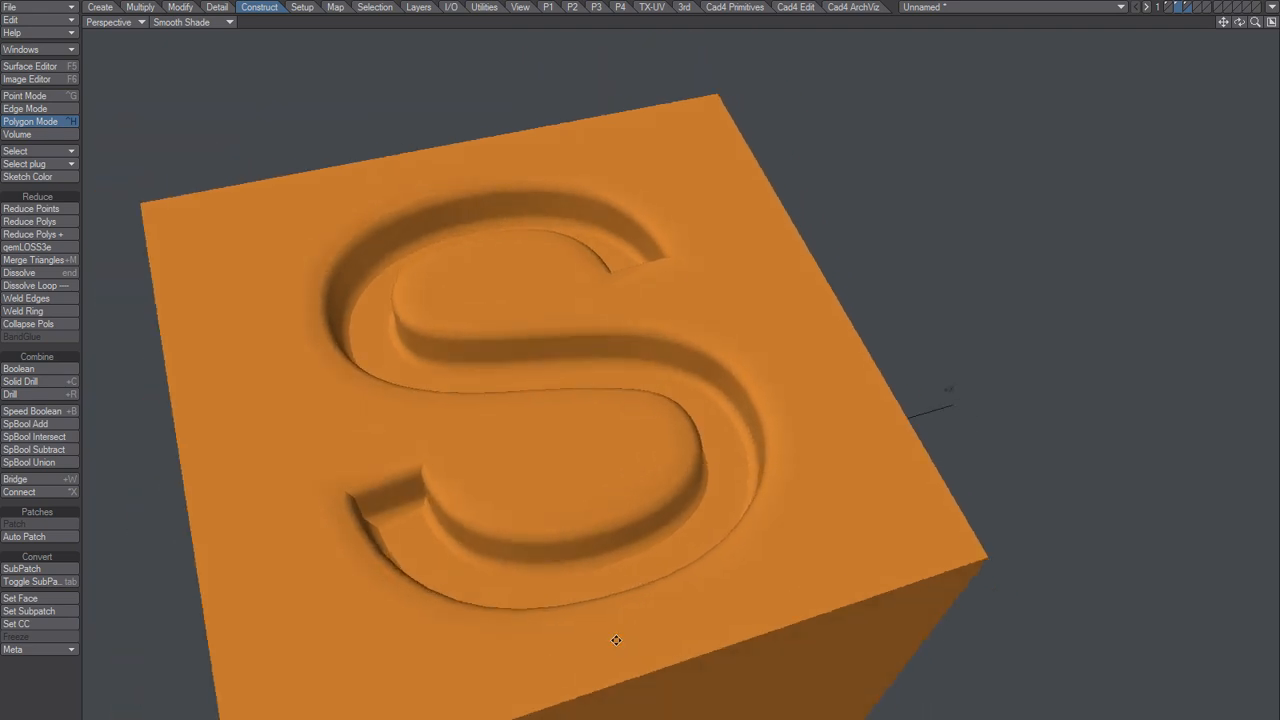
left_click_drag(616, 640, 720, 412)
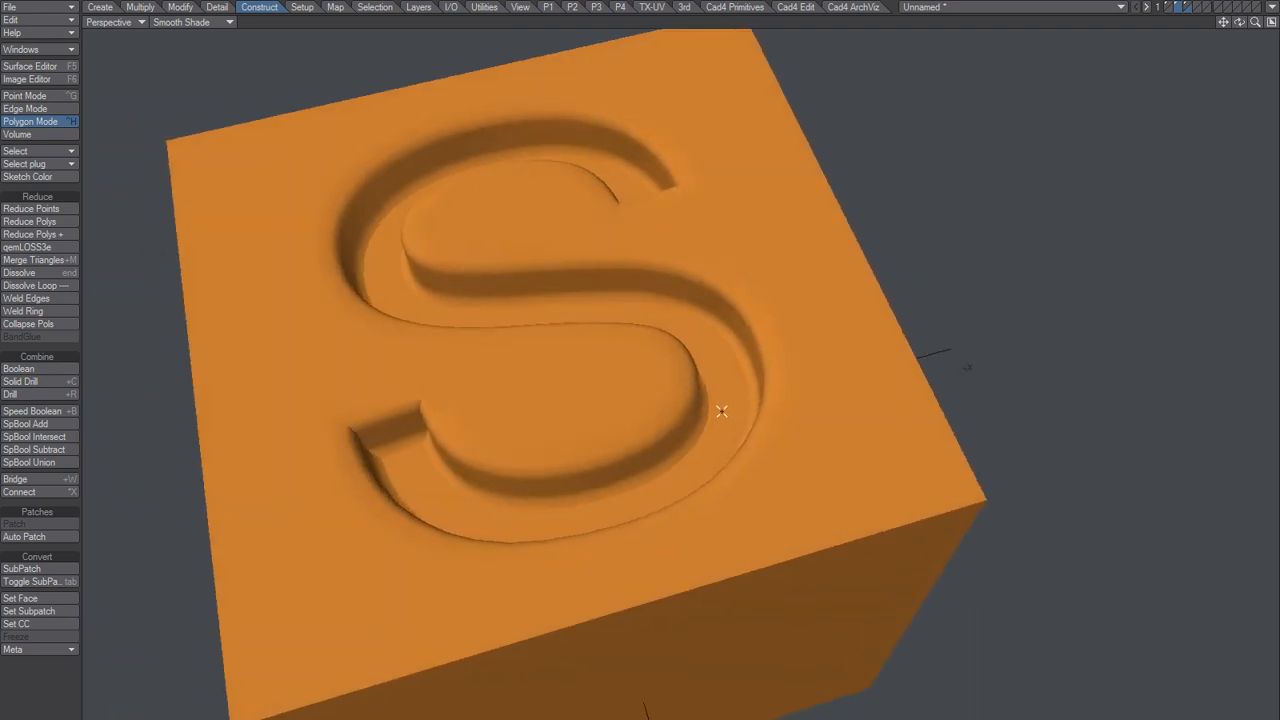
left_click_drag(720, 412, 620, 518)
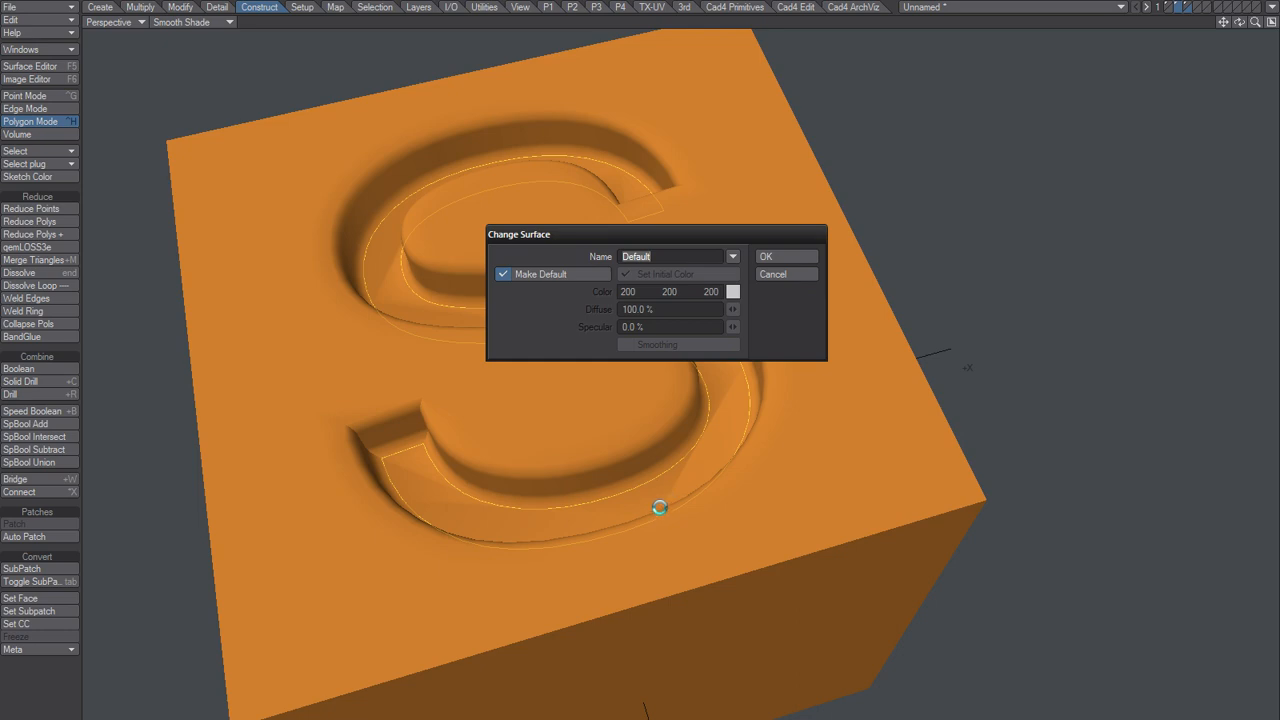
Assign the S floor to a new surface named 'What' and bring up its surface settings
type("What")
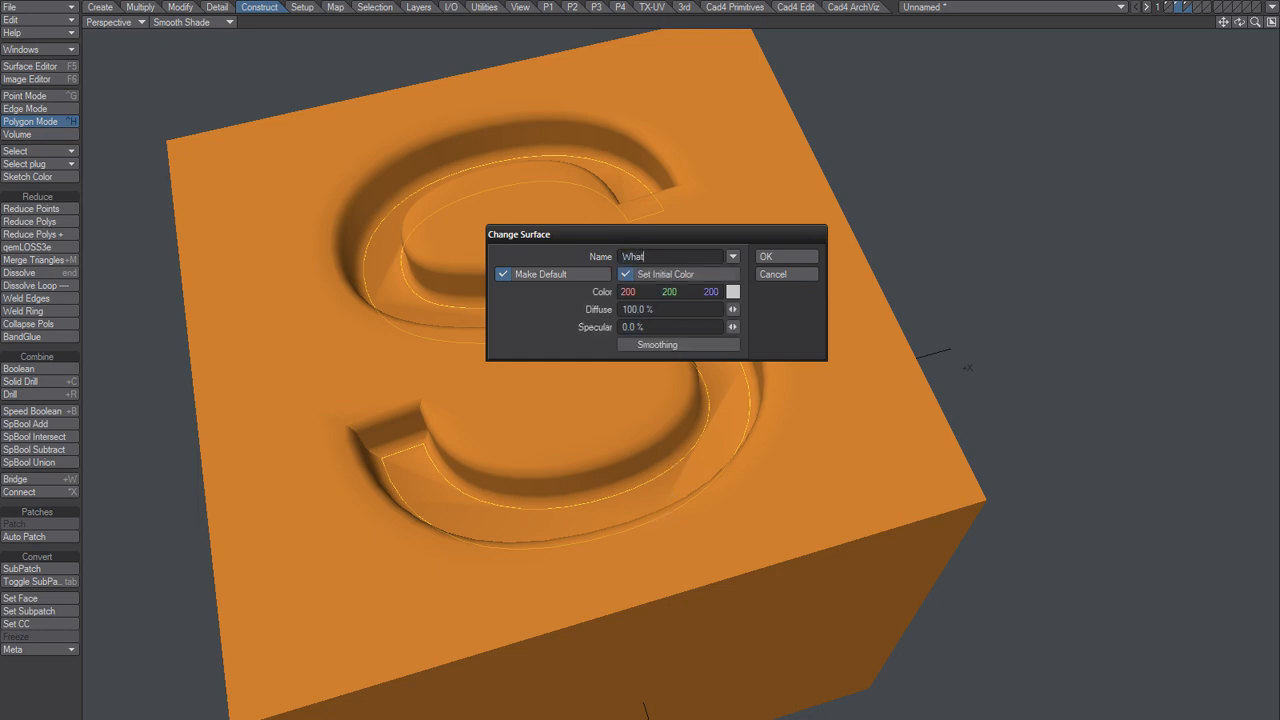
left_click(766, 256)
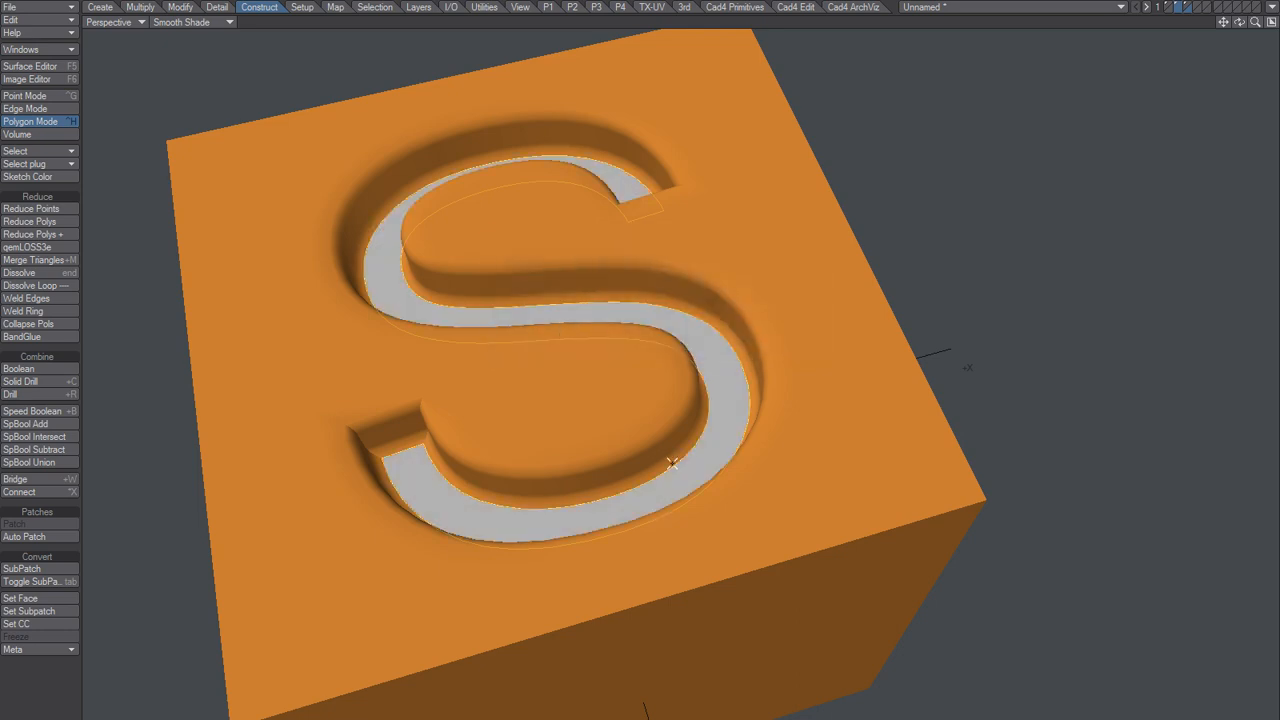
left_click(30, 66)
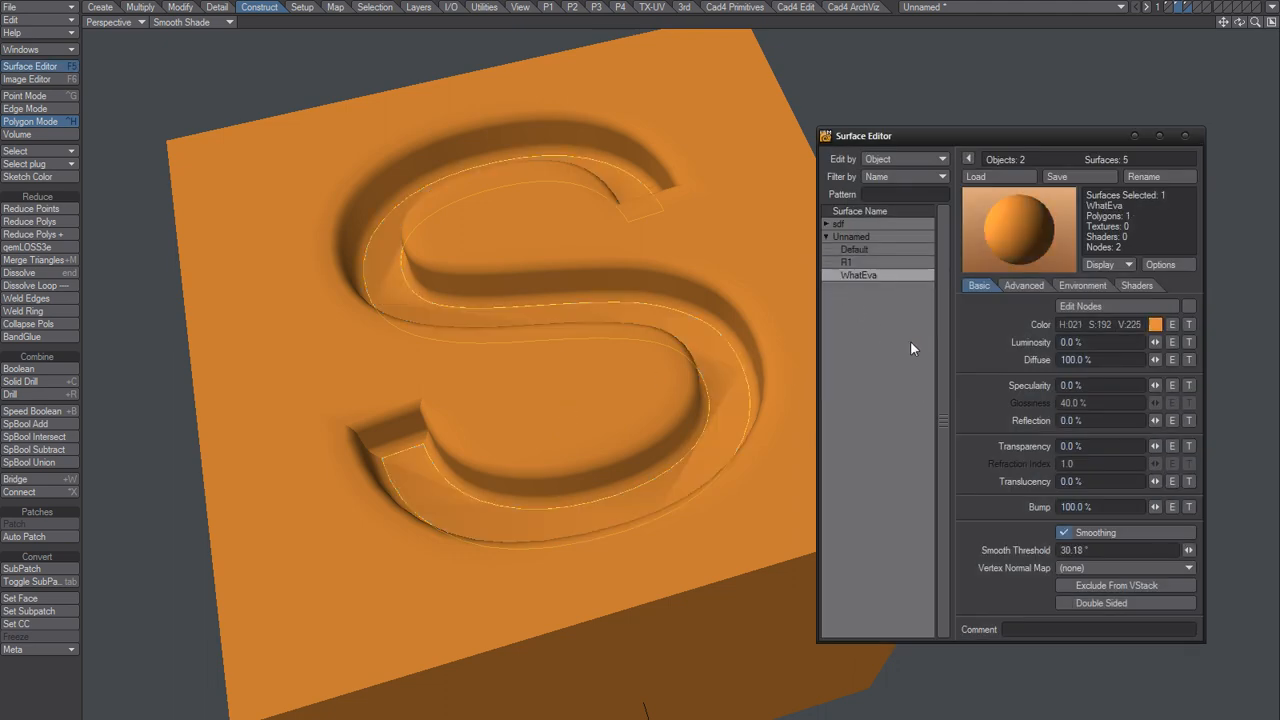
Close the Surface Editor and orbit to view the finished orange cube with its S groove
left_click(1064, 532)
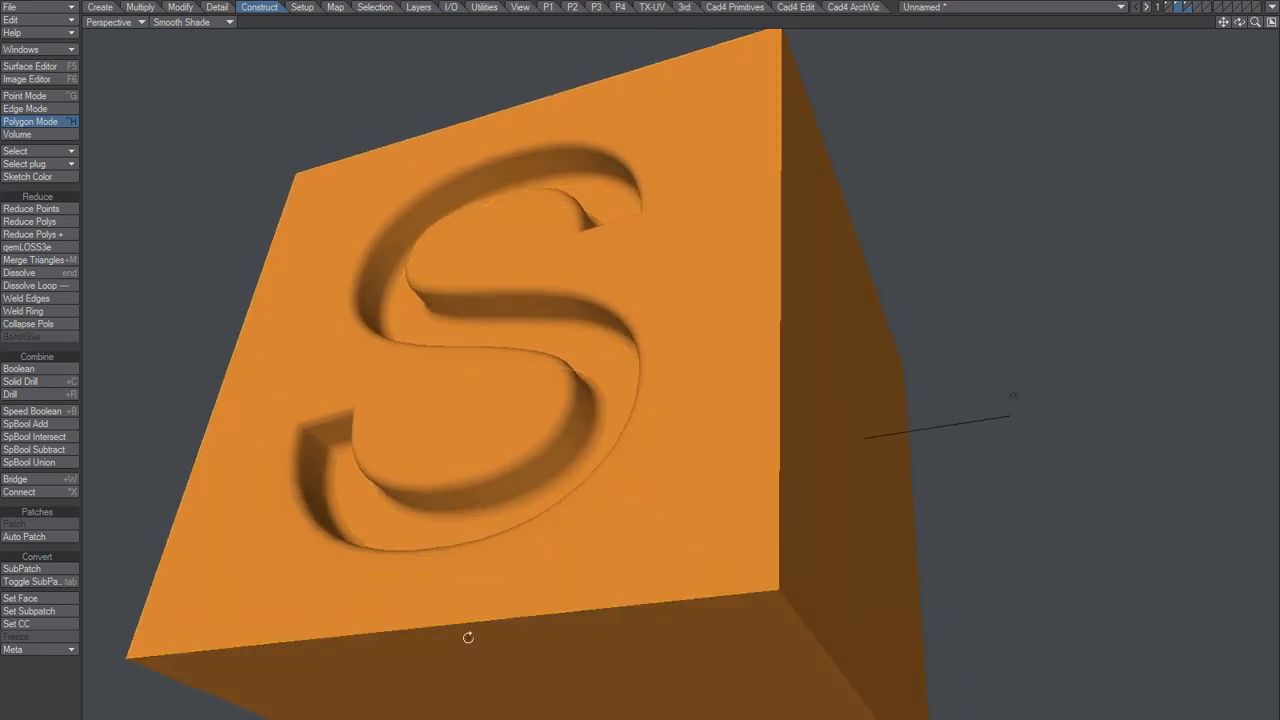
left_click_drag(468, 636, 680, 492)
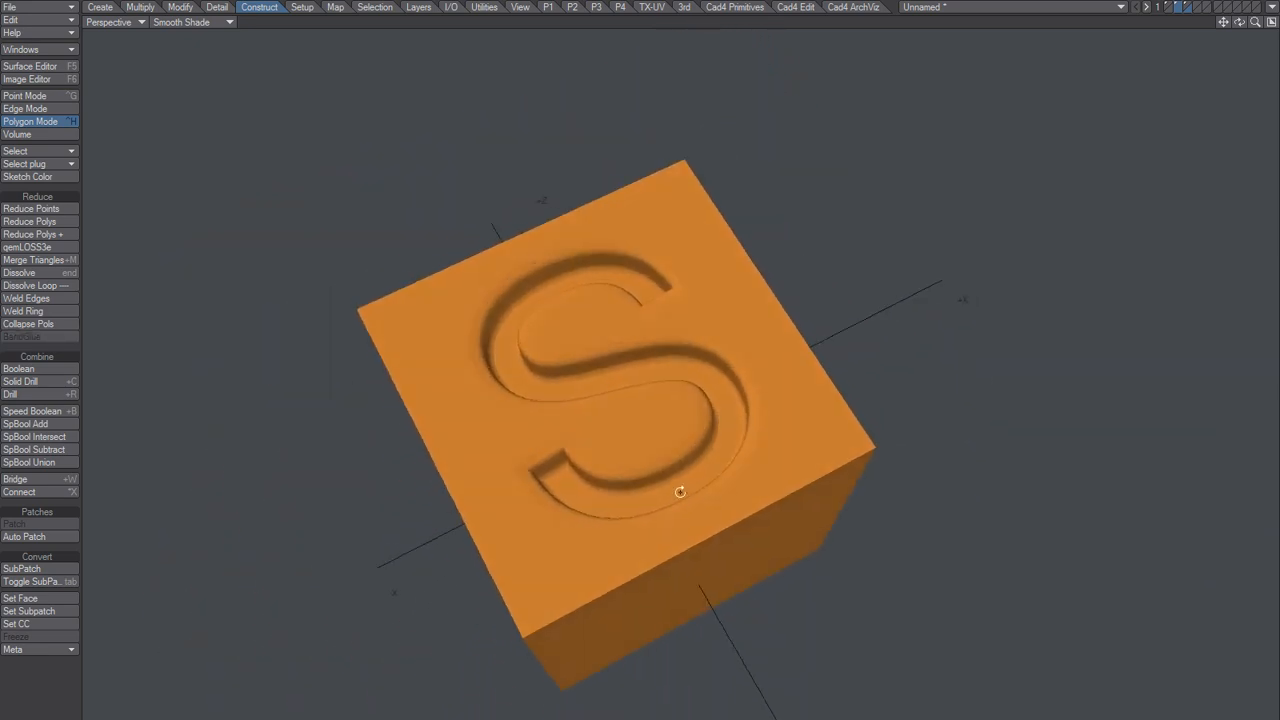